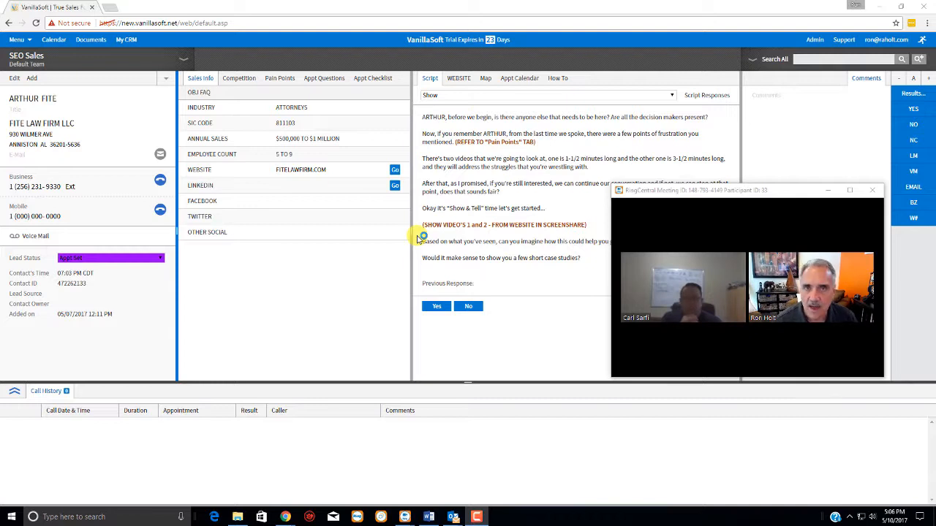
{"action": "mouse_move", "coordinate": [428, 340]}
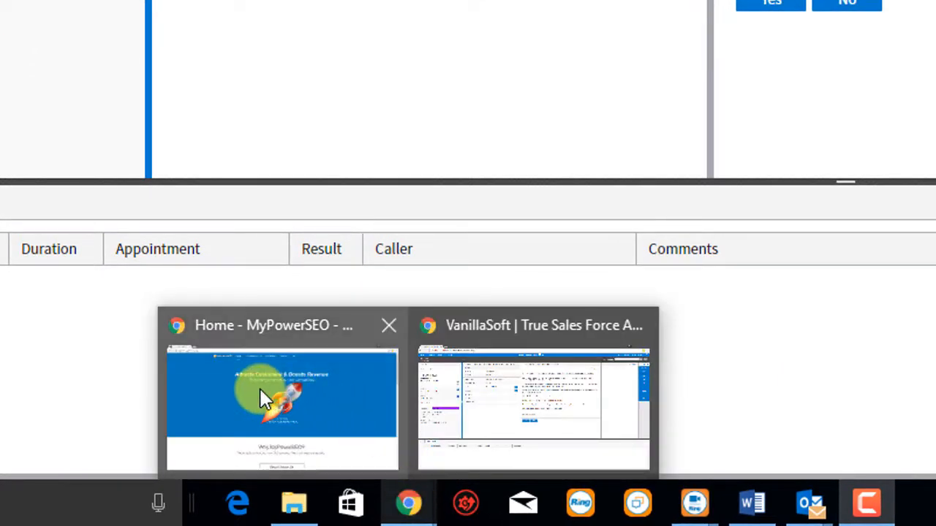
{"action": "mouse_move", "coordinate": [311, 406]}
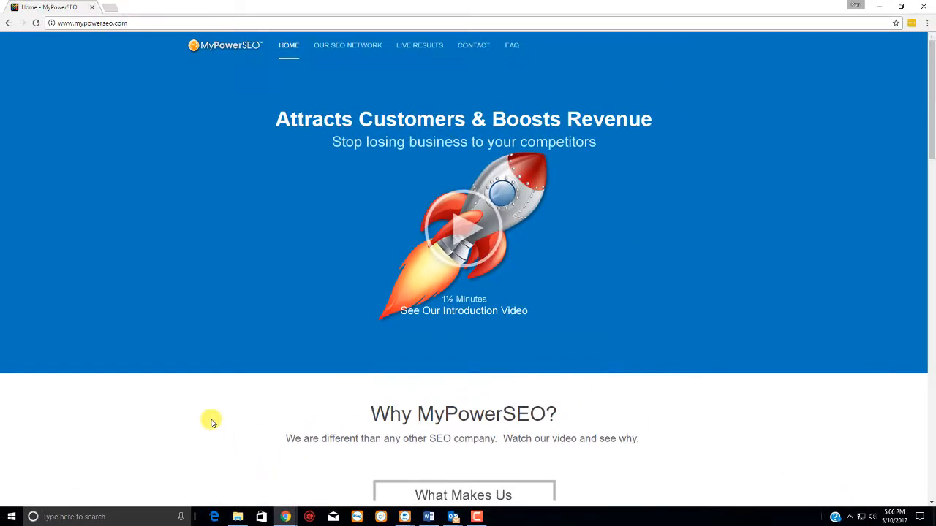
{"action": "mouse_move", "coordinate": [592, 32]}
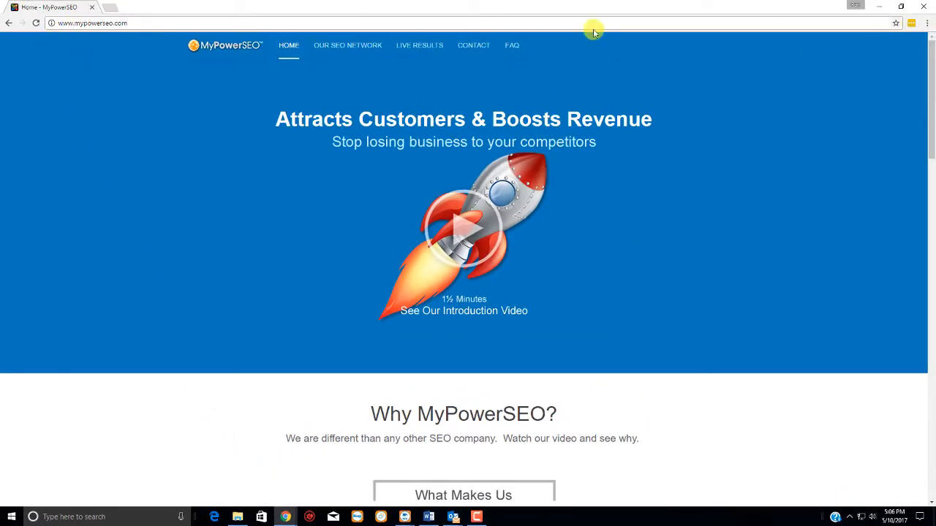
{"action": "mouse_move", "coordinate": [618, 324]}
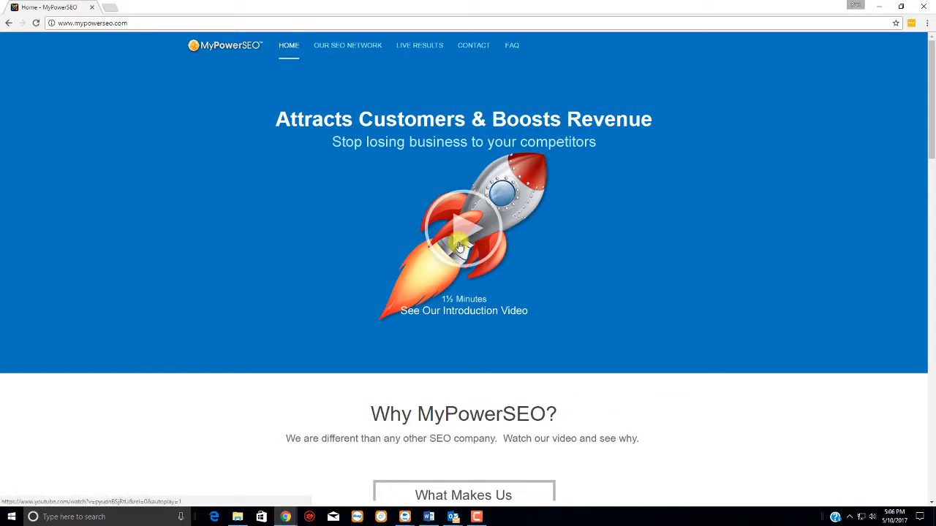
Scroll the MyPowerSEO home page down to the Video Case Studies section.
{"action": "scroll", "scroll_direction": "down", "scroll_amount": 3}
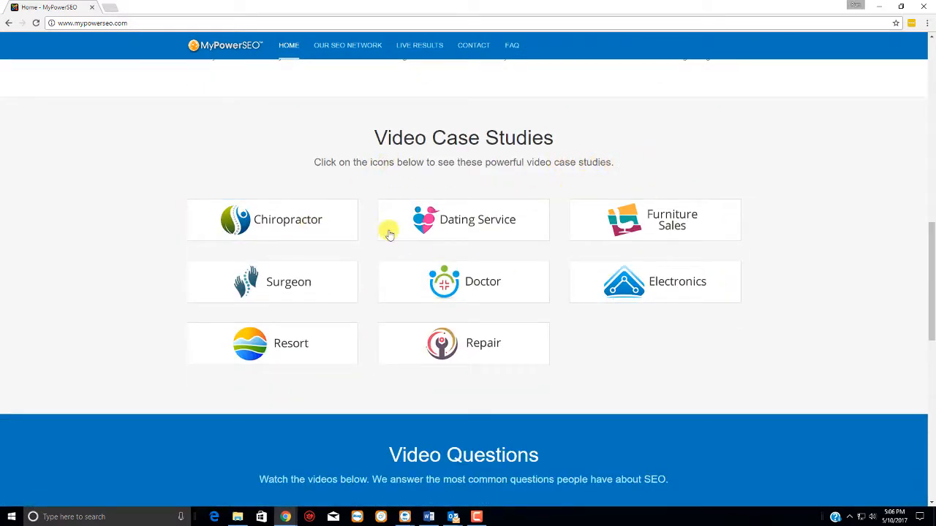
{"action": "scroll", "scroll_direction": "down", "scroll_amount": 3}
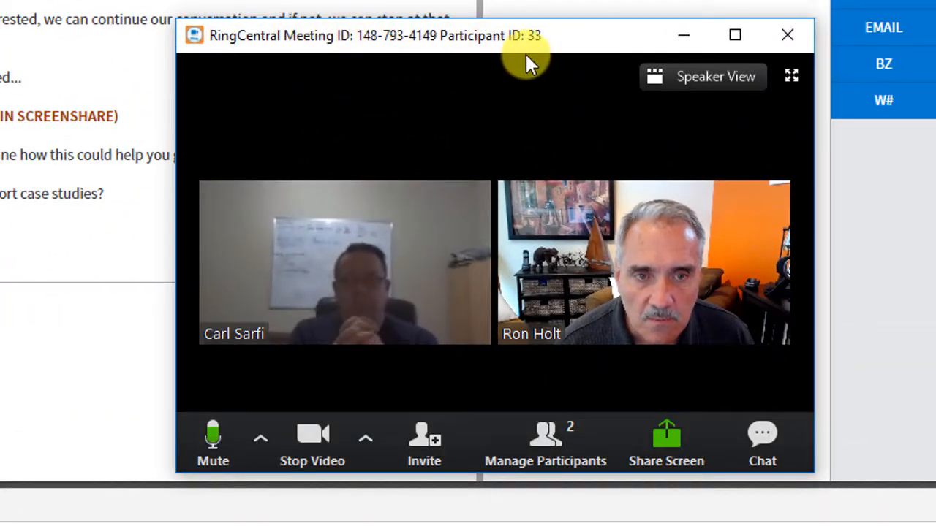
{"action": "mouse_move", "coordinate": [666, 439]}
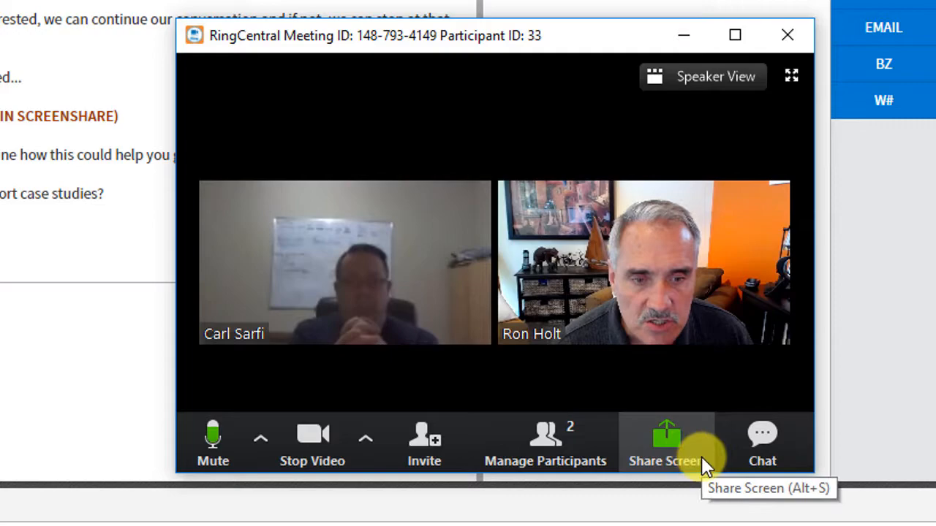
From Share Screen, select the Home - MyPowerSEO Chrome window thumbnail.
{"action": "left_click", "coordinate": [666, 435]}
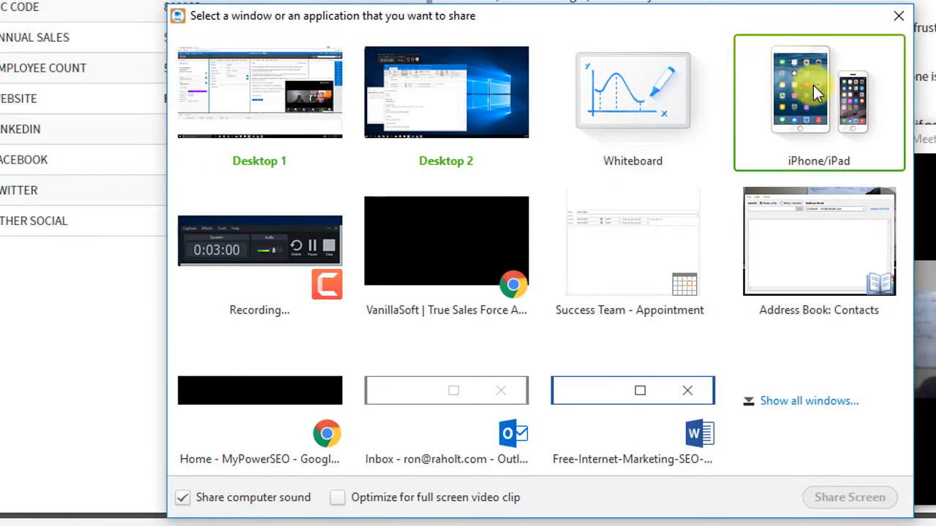
{"action": "left_click", "coordinate": [258, 92]}
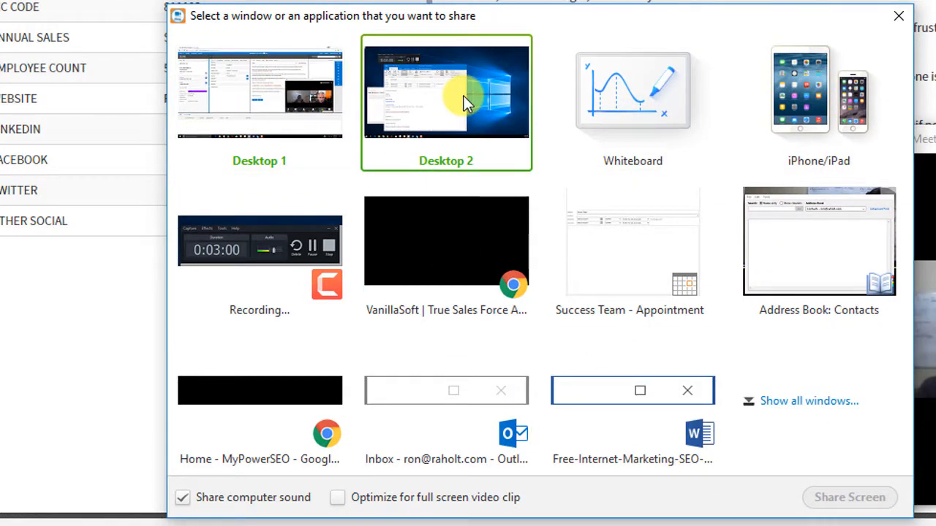
{"action": "left_click", "coordinate": [260, 102]}
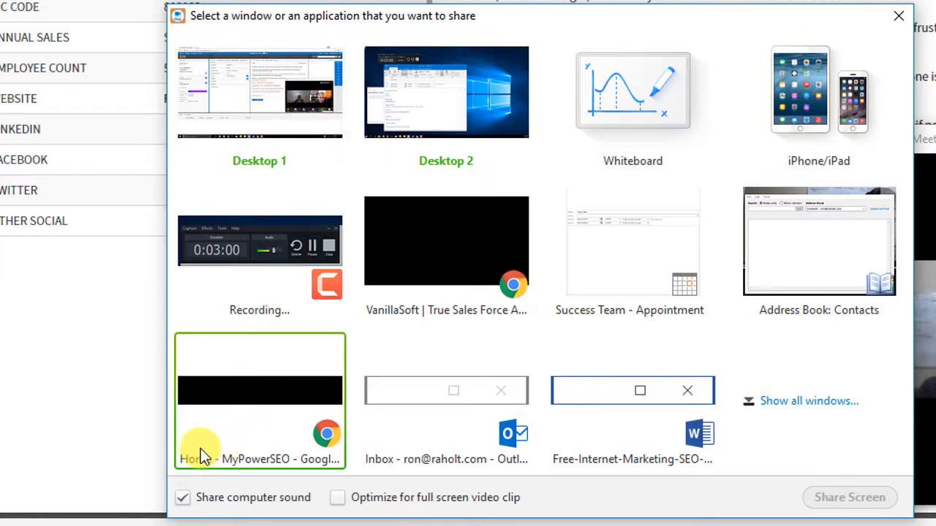
{"action": "mouse_move", "coordinate": [325, 468]}
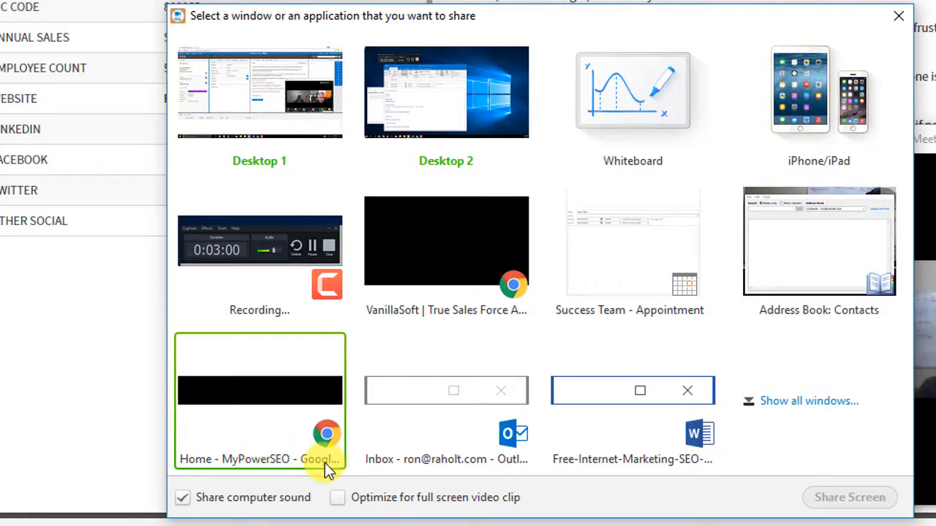
{"action": "mouse_move", "coordinate": [259, 398]}
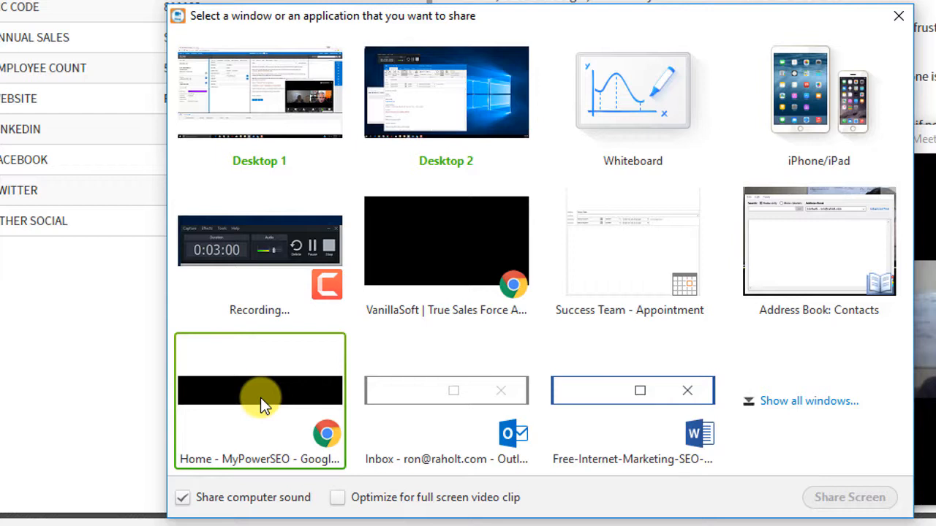
{"action": "mouse_move", "coordinate": [262, 391]}
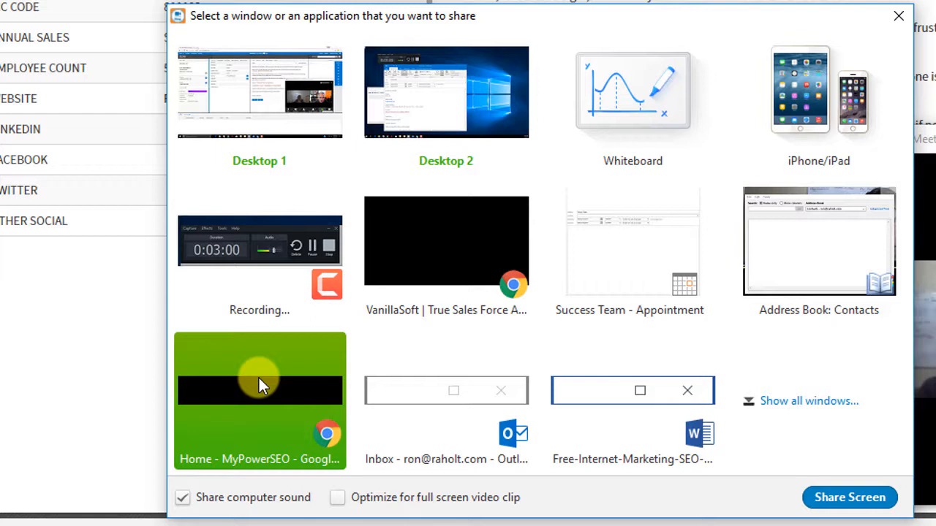
Share the selected MyPowerSEO window with Share computer sound enabled.
{"action": "left_click", "coordinate": [260, 92]}
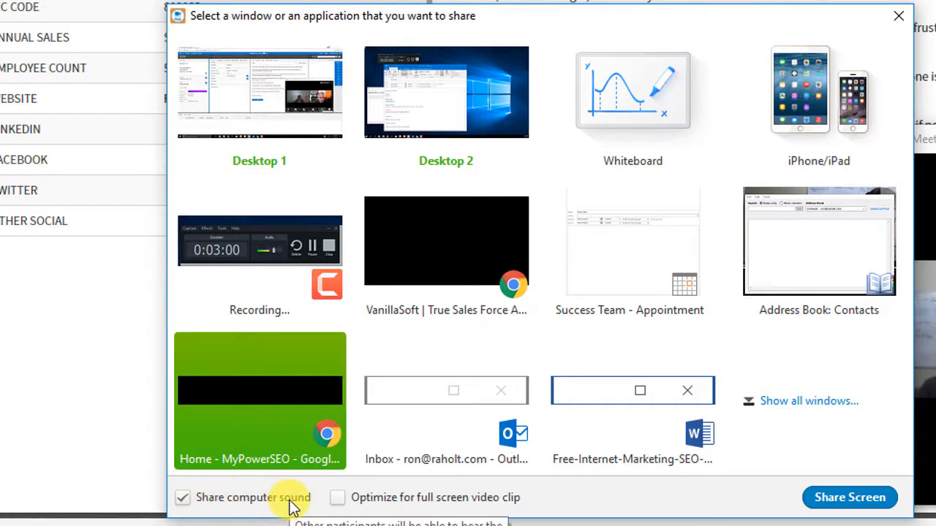
{"action": "left_click", "coordinate": [182, 497]}
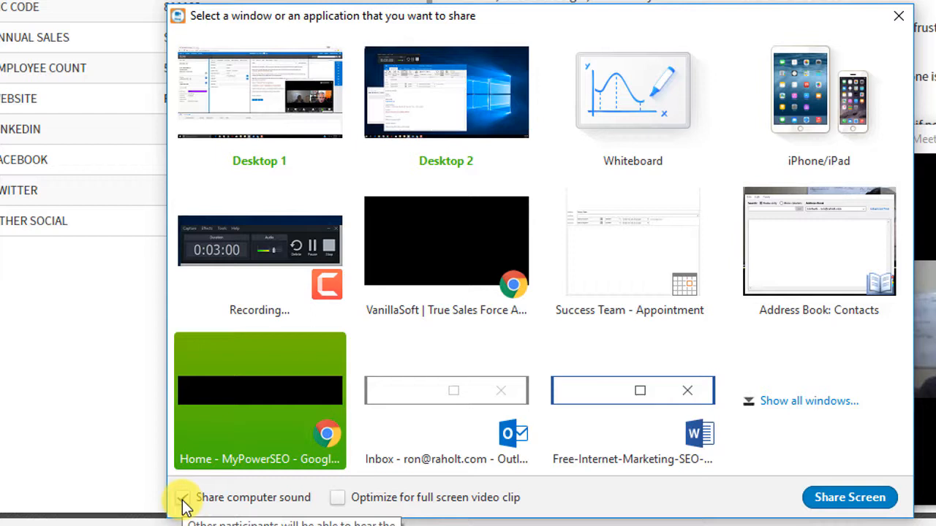
{"action": "left_click", "coordinate": [182, 497]}
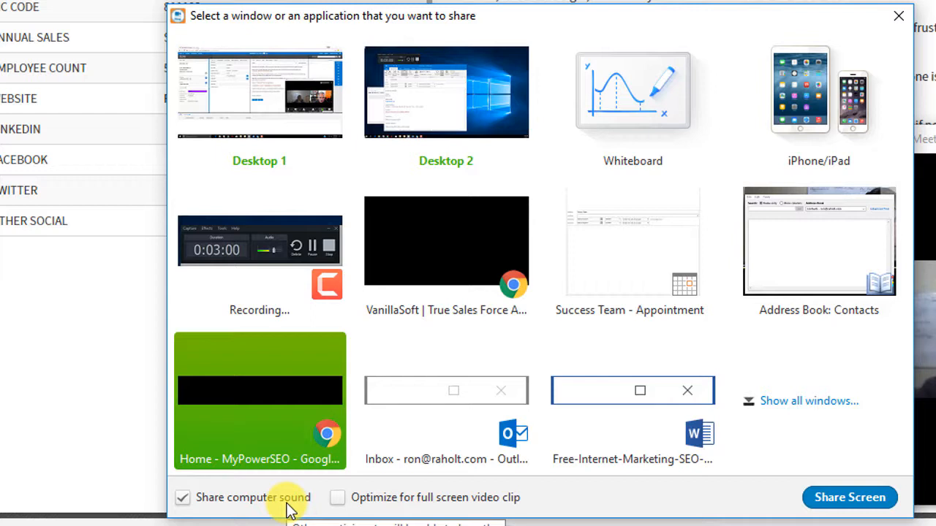
{"action": "mouse_move", "coordinate": [375, 497]}
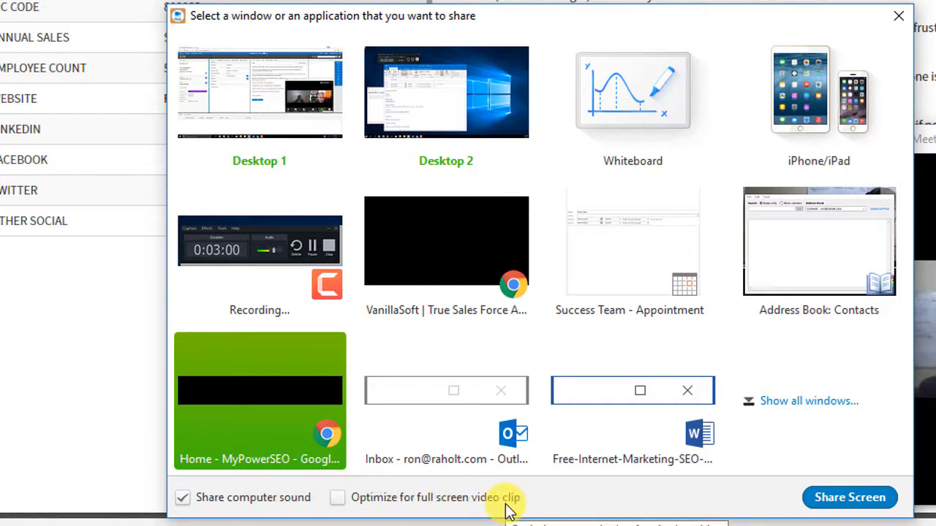
{"action": "mouse_move", "coordinate": [363, 501]}
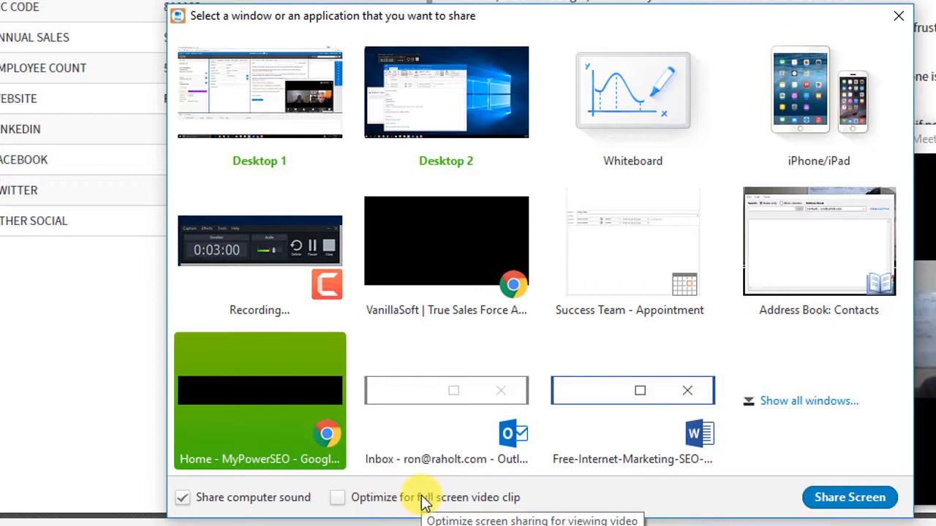
{"action": "left_click", "coordinate": [446, 400]}
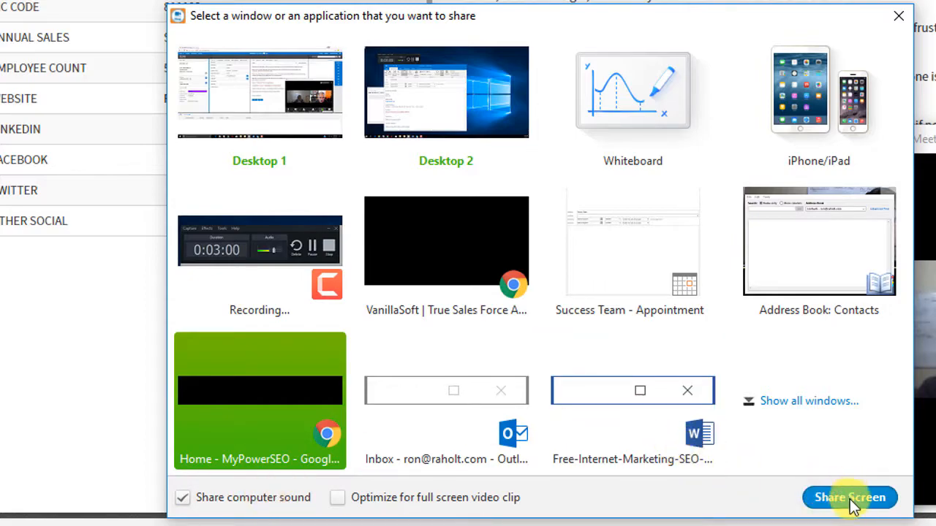
{"action": "left_click", "coordinate": [850, 497]}
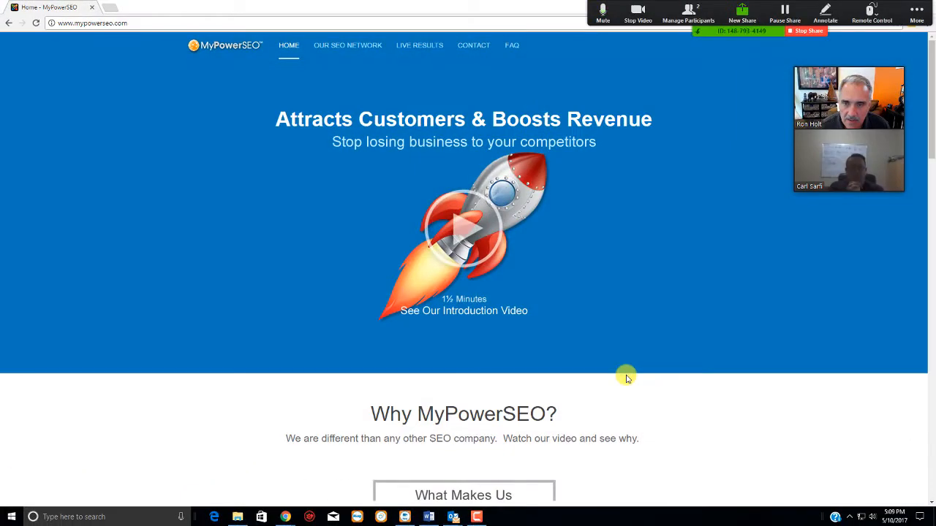
Minimize the shared MyPowerSEO Chrome window to bring back the VanillaSoft script.
{"action": "left_click", "coordinate": [603, 10]}
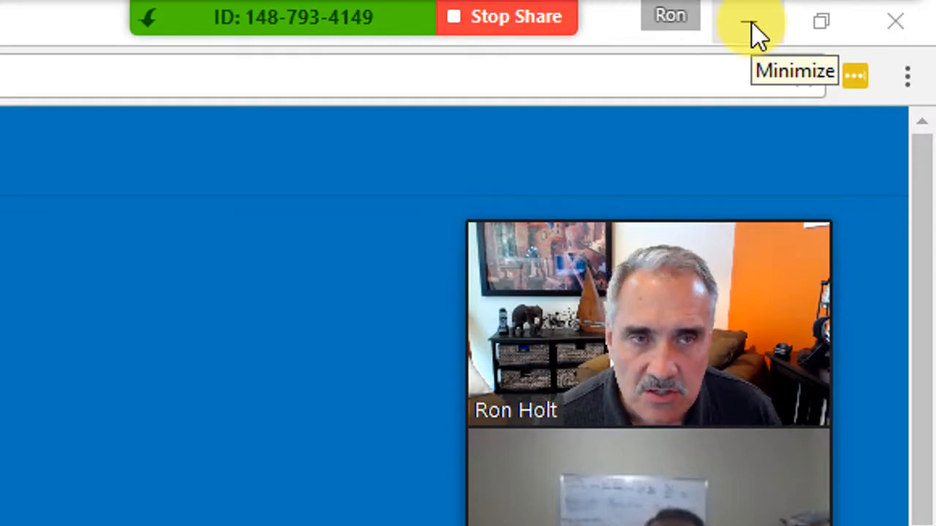
{"action": "left_click", "coordinate": [745, 18]}
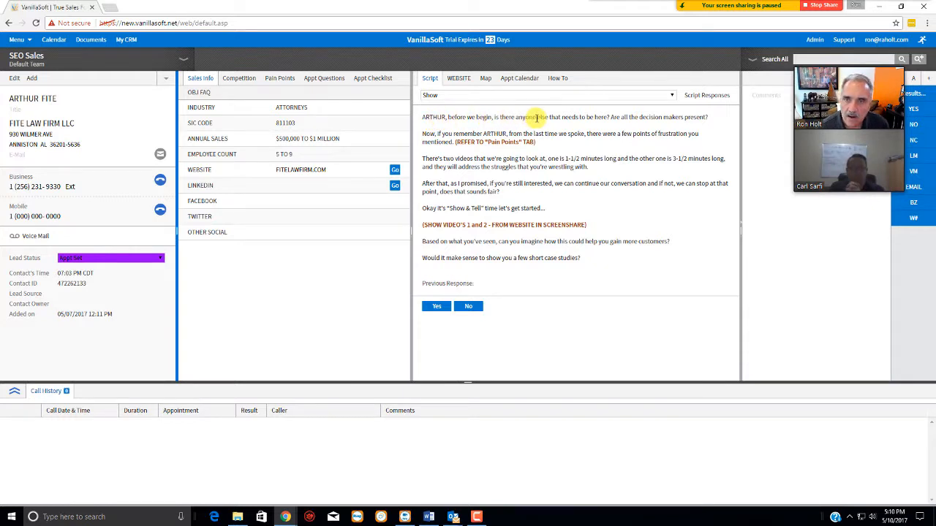
{"action": "mouse_move", "coordinate": [640, 127]}
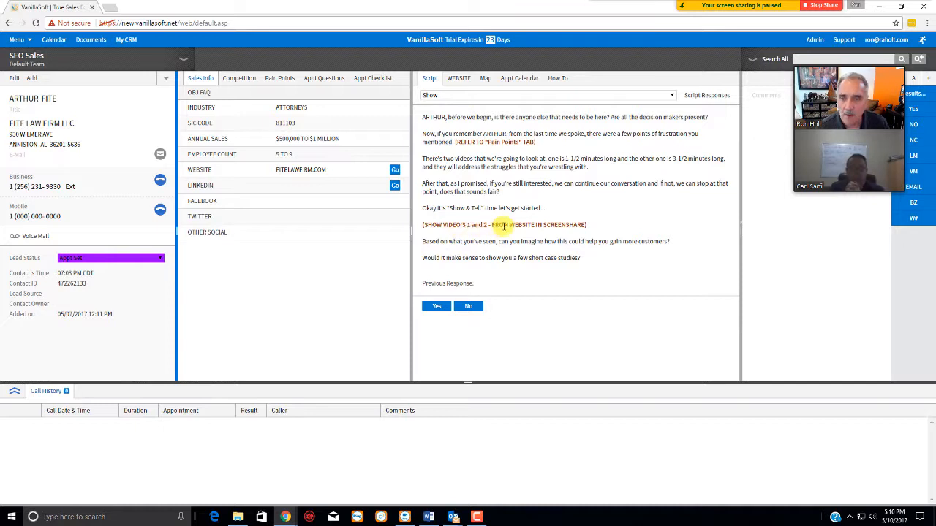
{"action": "mouse_move", "coordinate": [611, 223]}
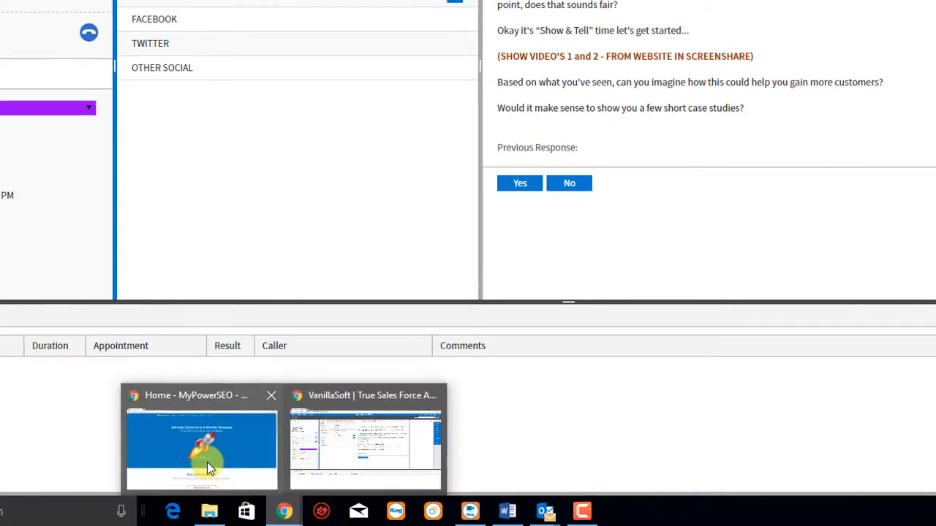
Bring the MyPowerSEO home page back to the front from the Chrome taskbar.
{"action": "left_click", "coordinate": [201, 446]}
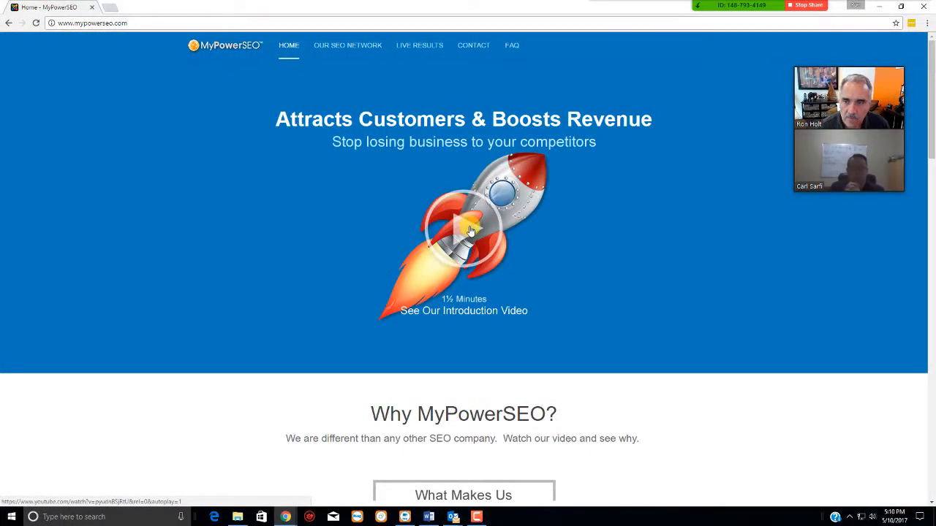
Launch the introduction video from the rocket play button on the homepage.
{"action": "left_click", "coordinate": [464, 234]}
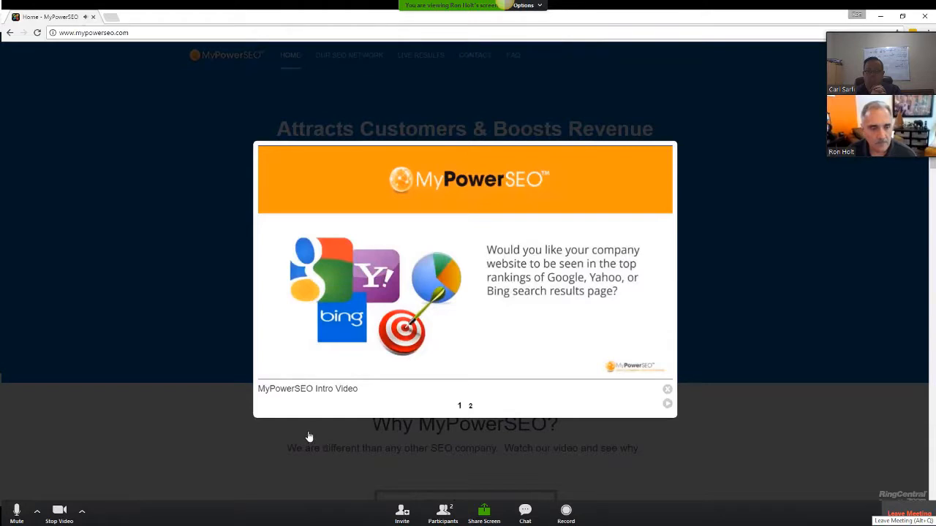
{"action": "mouse_move", "coordinate": [270, 389]}
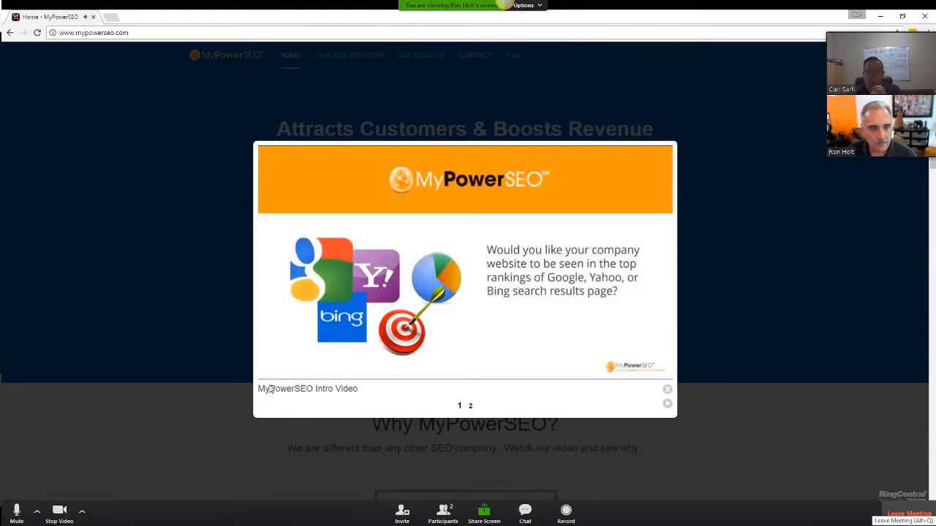
Start playing the 1:40 intro video in the lightbox.
{"action": "left_click", "coordinate": [464, 278]}
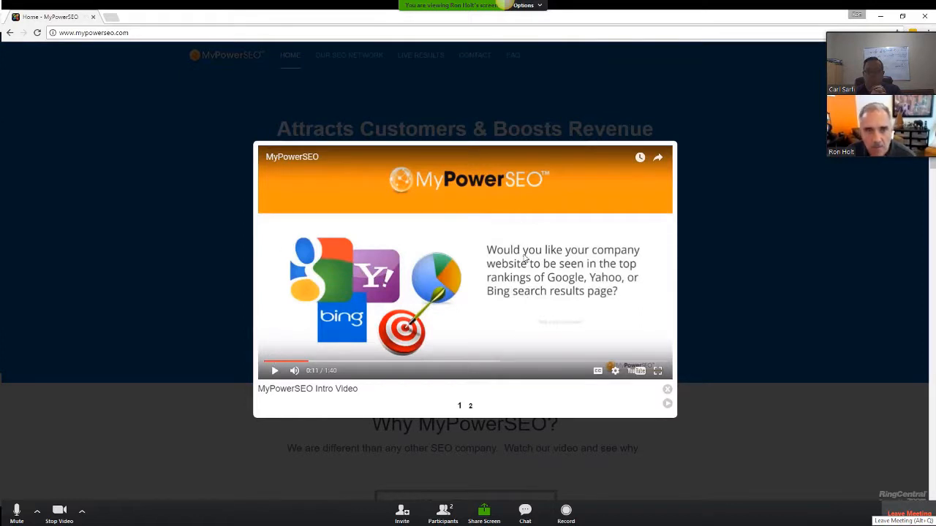
{"action": "mouse_move", "coordinate": [522, 215]}
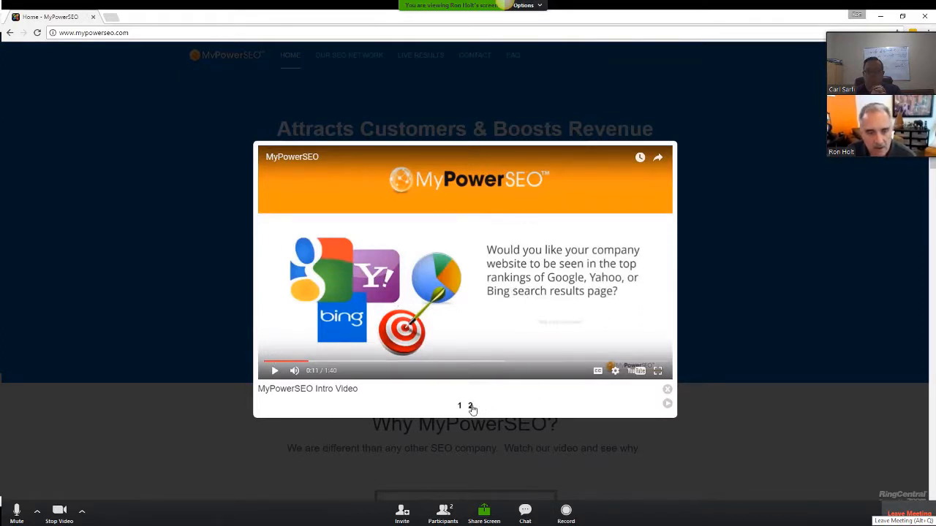
{"action": "mouse_move", "coordinate": [470, 406]}
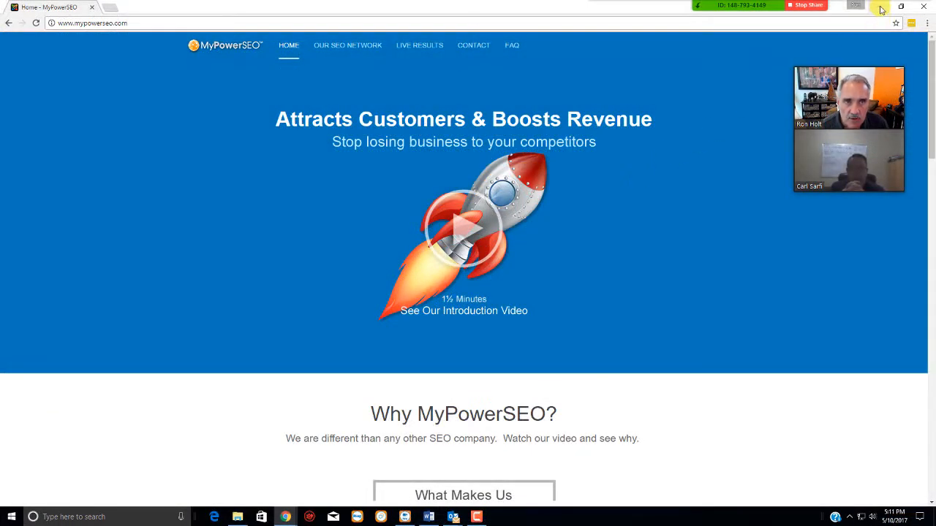
Minimize the MyPowerSEO window to return to the Show Case Studies script.
{"action": "left_click", "coordinate": [51, 6]}
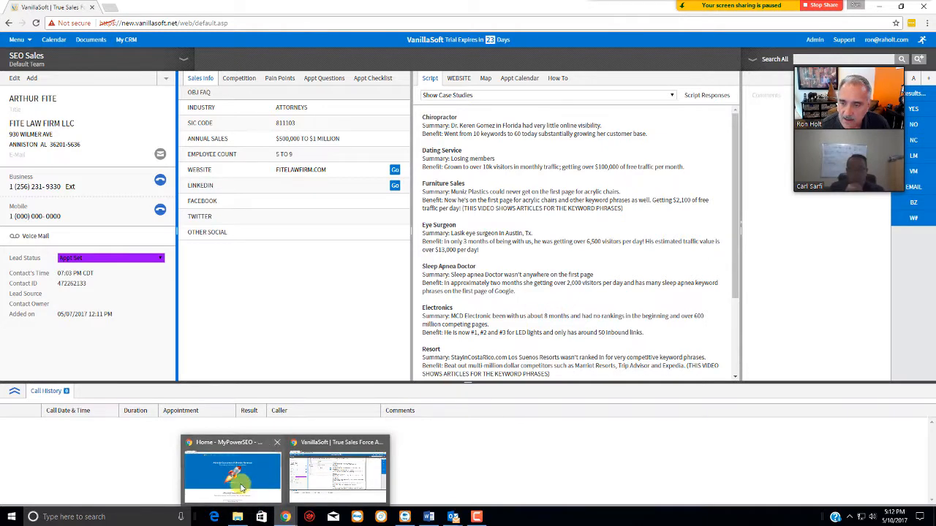
Restore the MyPowerSEO homepage and scroll down to the Video Case Studies tiles.
{"action": "left_click", "coordinate": [231, 475]}
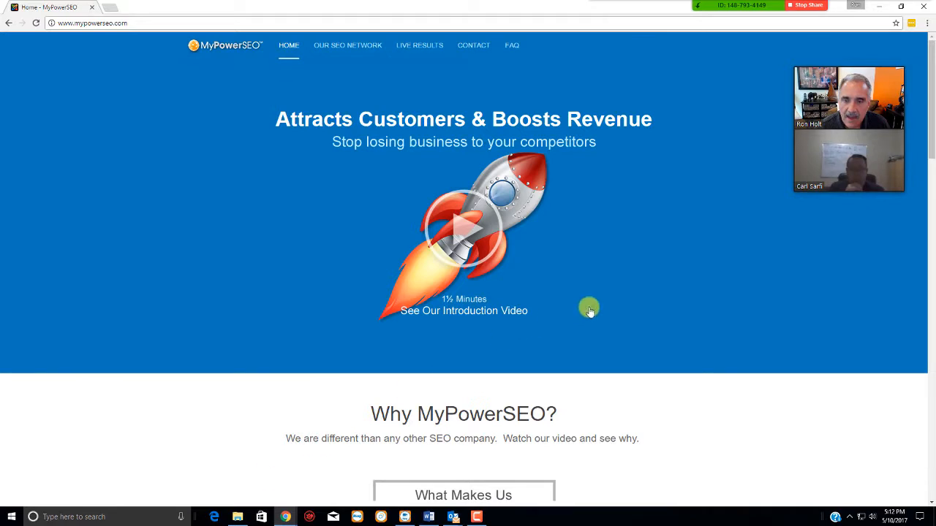
{"action": "scroll", "scroll_direction": "down", "scroll_amount": 3}
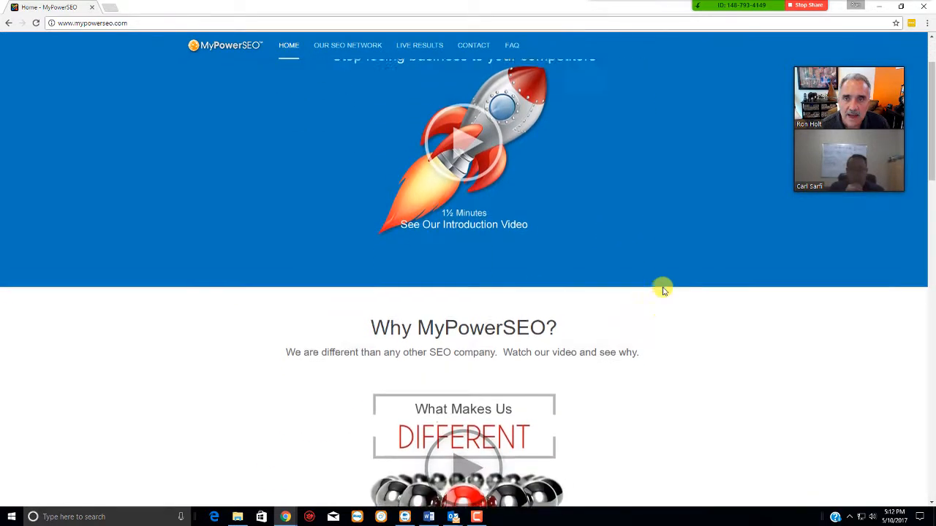
{"action": "scroll", "scroll_direction": "down", "scroll_amount": 3}
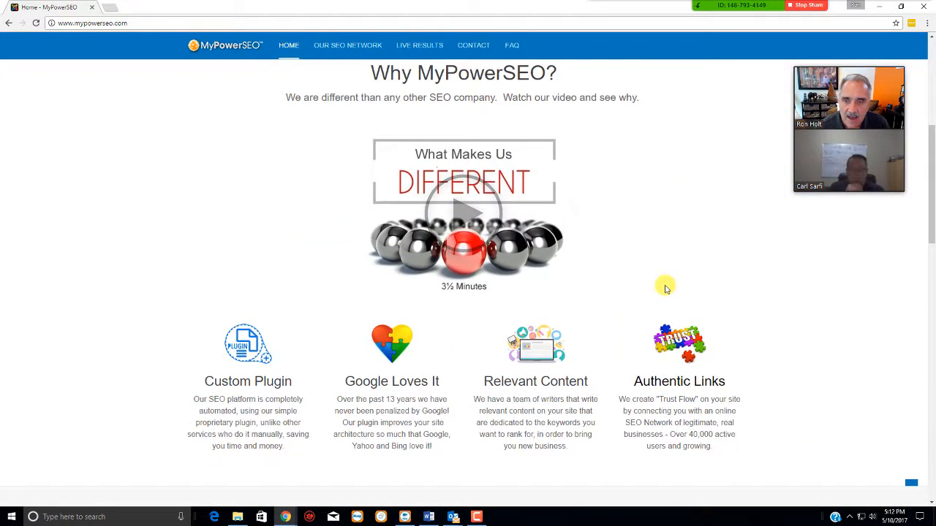
{"action": "scroll", "scroll_direction": "down", "scroll_amount": 3}
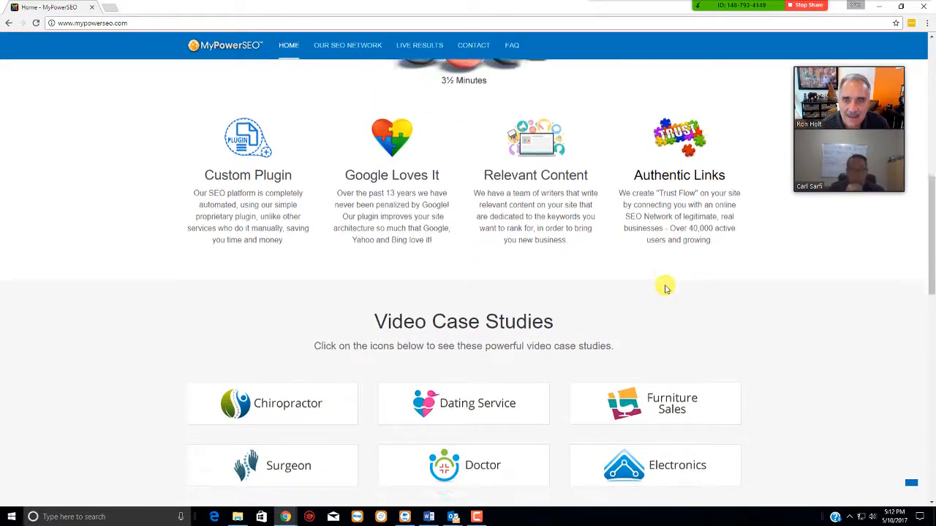
{"action": "scroll", "scroll_direction": "down", "scroll_amount": 3}
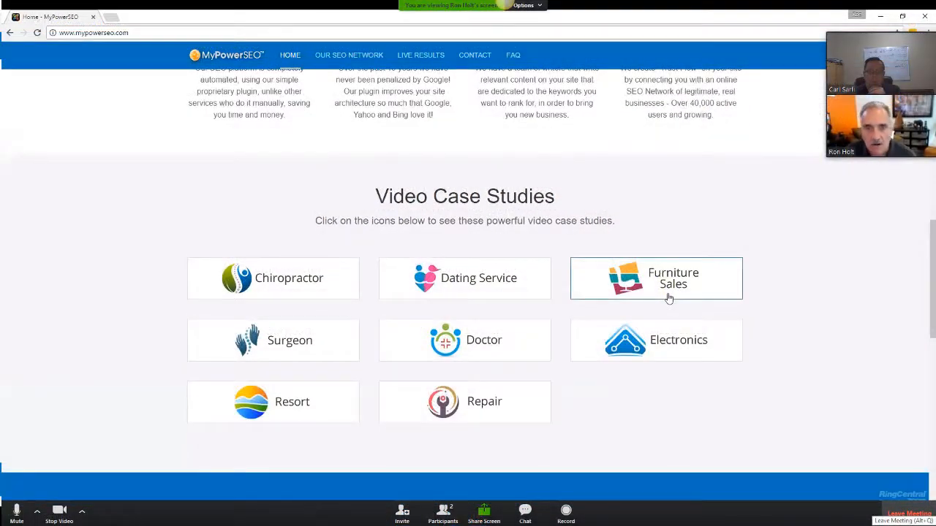
{"action": "scroll", "scroll_direction": "down", "scroll_amount": 3}
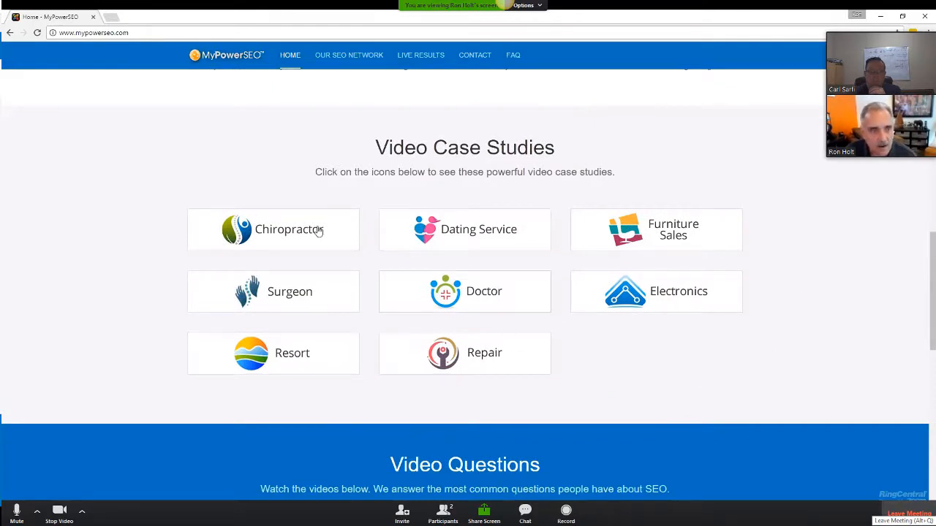
{"action": "mouse_move", "coordinate": [282, 365]}
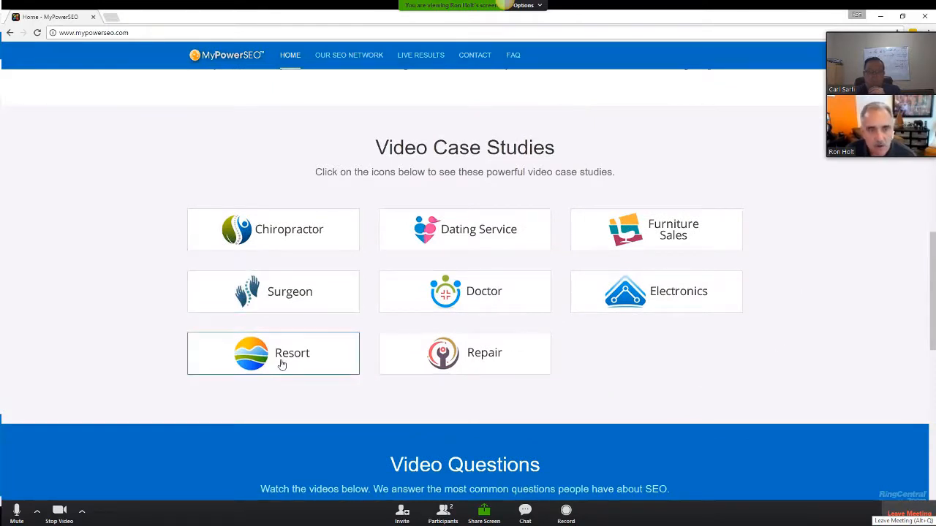
{"action": "mouse_move", "coordinate": [626, 194]}
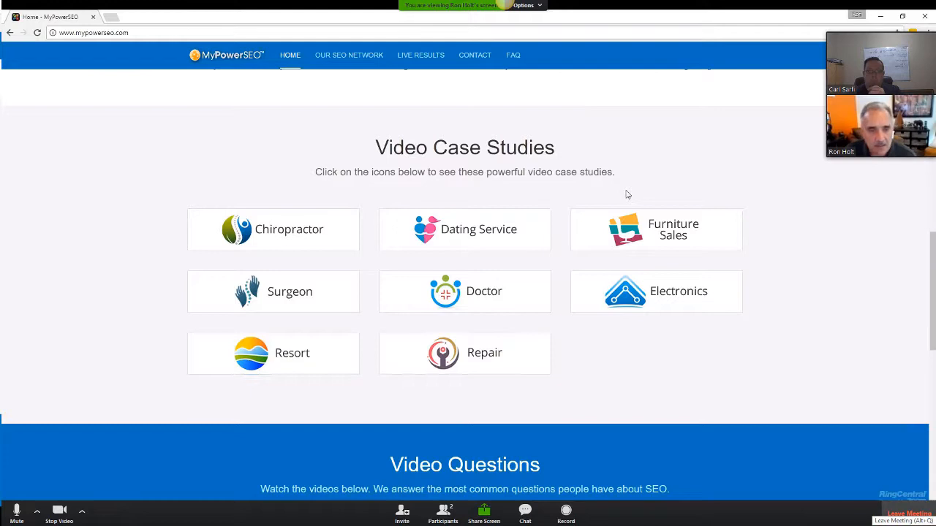
{"action": "mouse_move", "coordinate": [410, 178]}
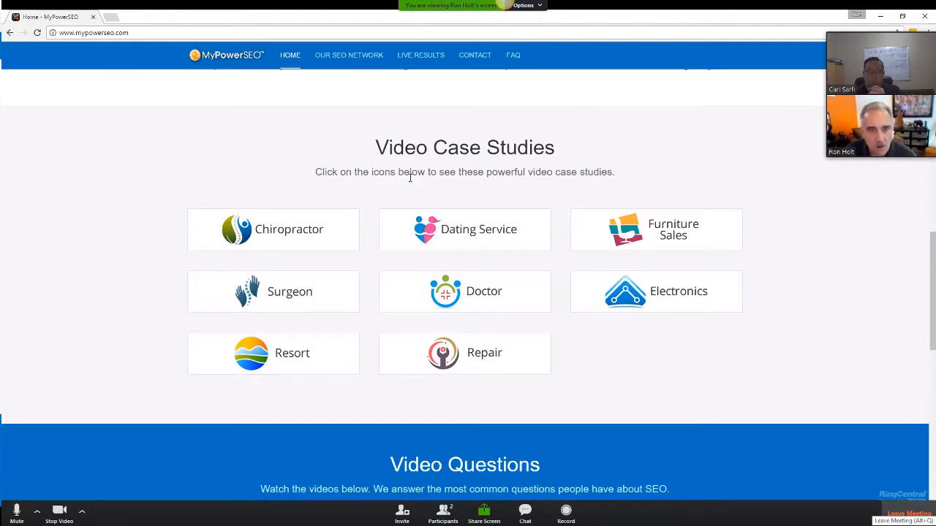
{"action": "mouse_move", "coordinate": [359, 255]}
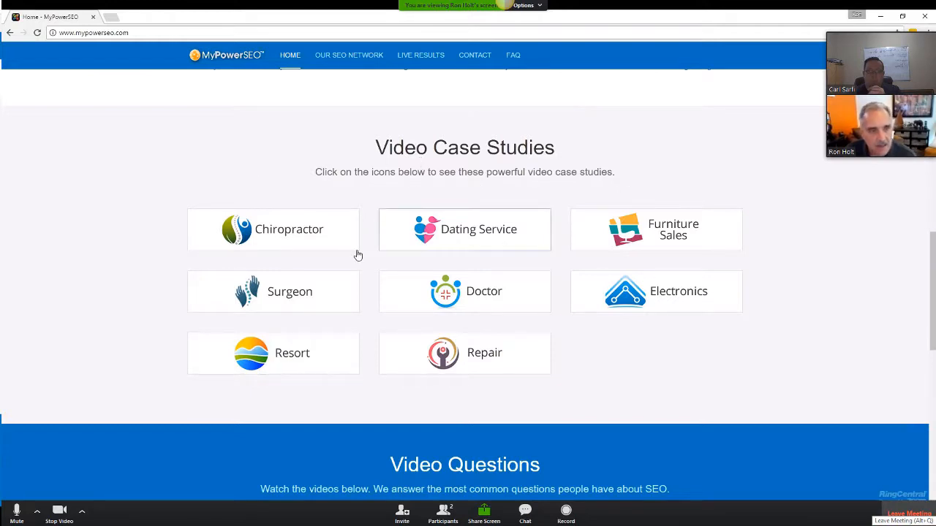
{"action": "mouse_move", "coordinate": [281, 358]}
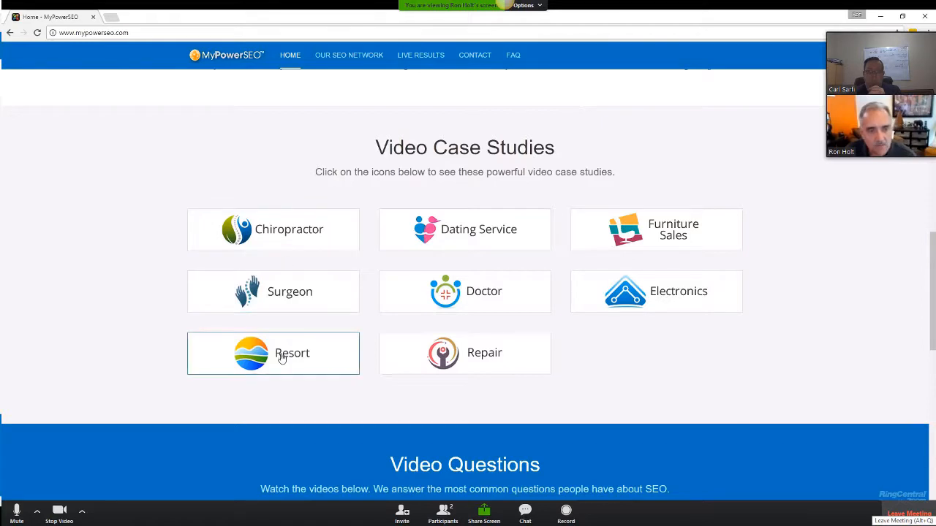
Open the Resort case study video, play and pause it, then close the lightbox.
{"action": "left_click", "coordinate": [272, 353]}
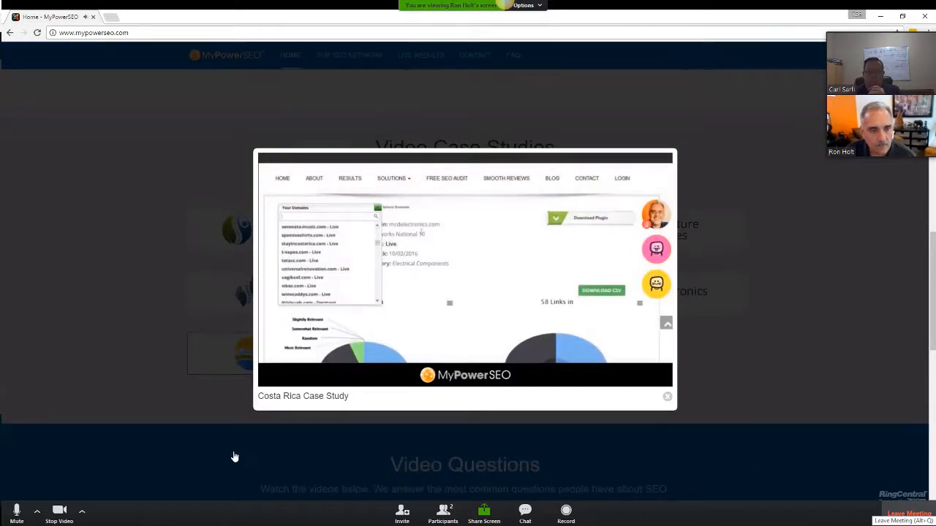
{"action": "left_click", "coordinate": [274, 377]}
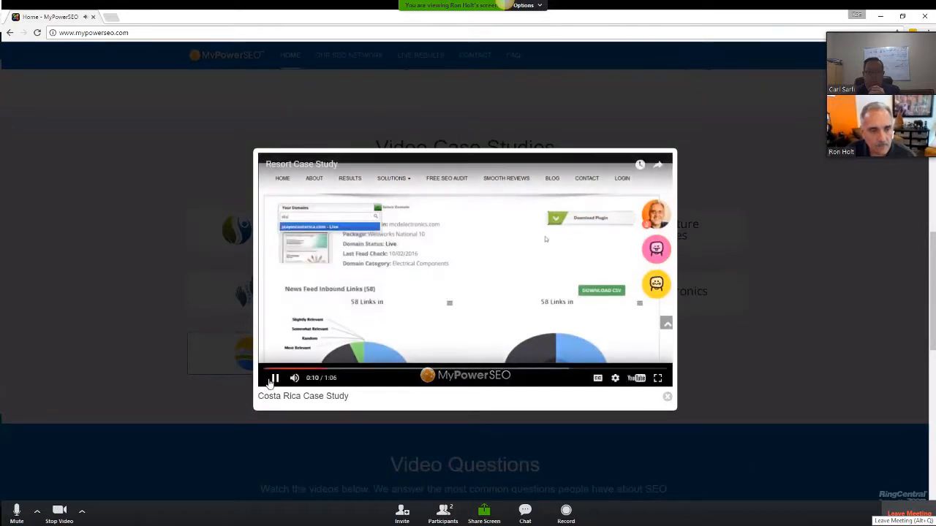
{"action": "left_click", "coordinate": [274, 378]}
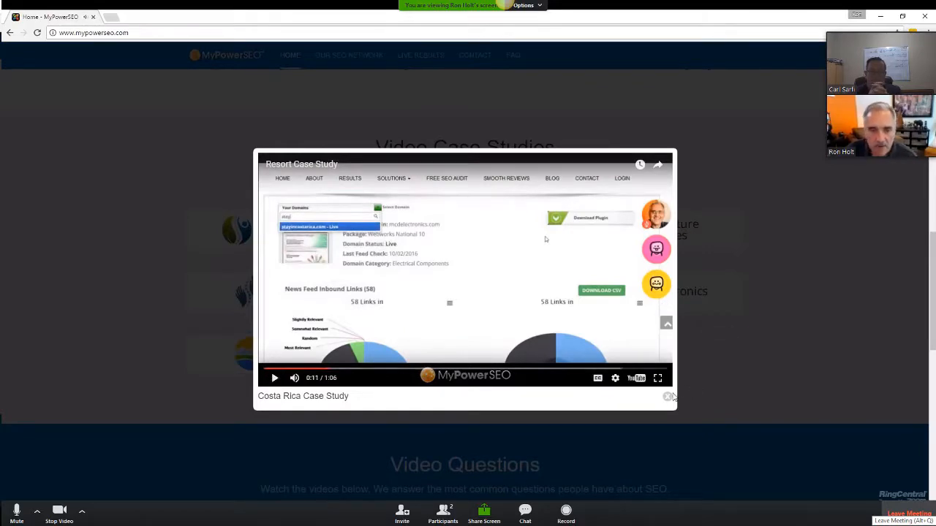
{"action": "left_click", "coordinate": [667, 396]}
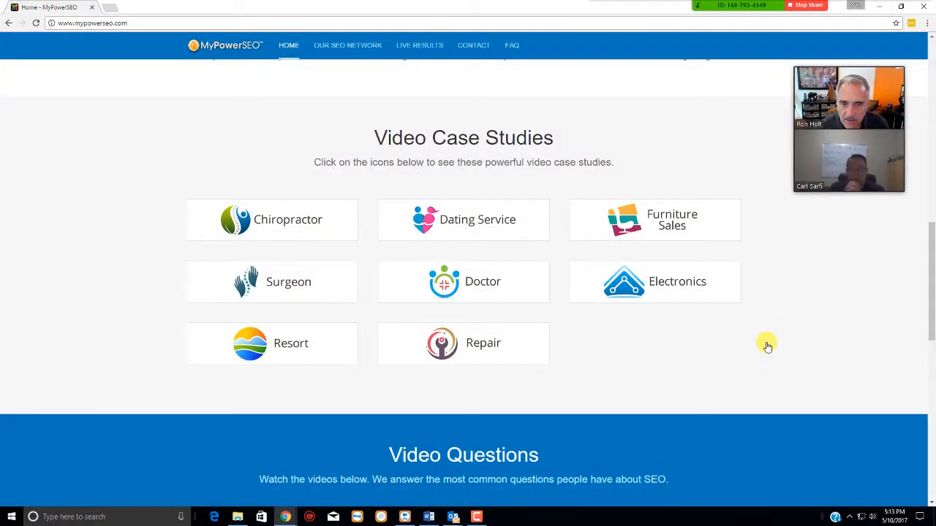
{"action": "mouse_move", "coordinate": [772, 343]}
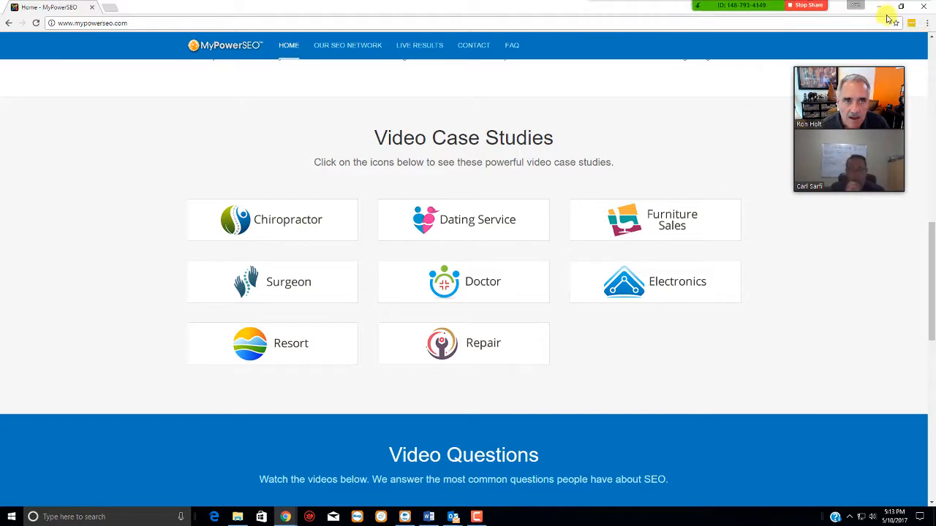
{"action": "mouse_move", "coordinate": [879, 7]}
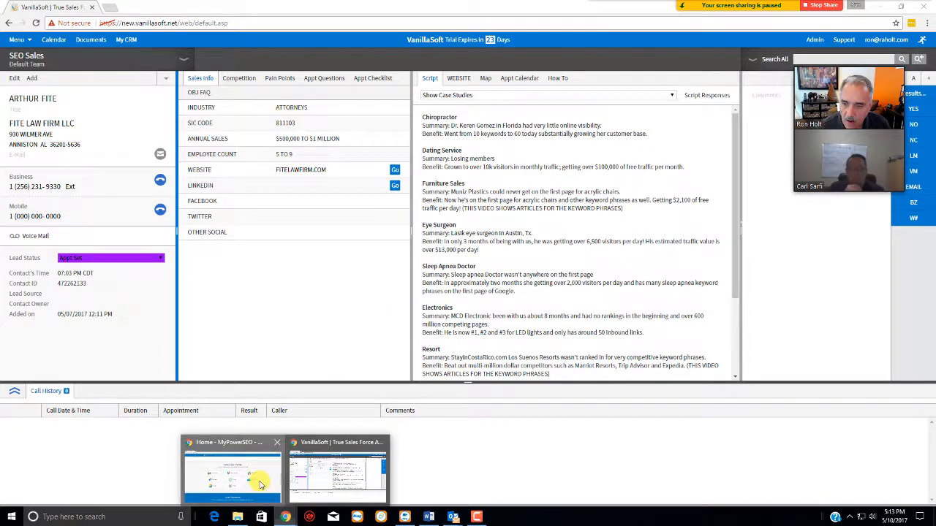
{"action": "left_click", "coordinate": [231, 472]}
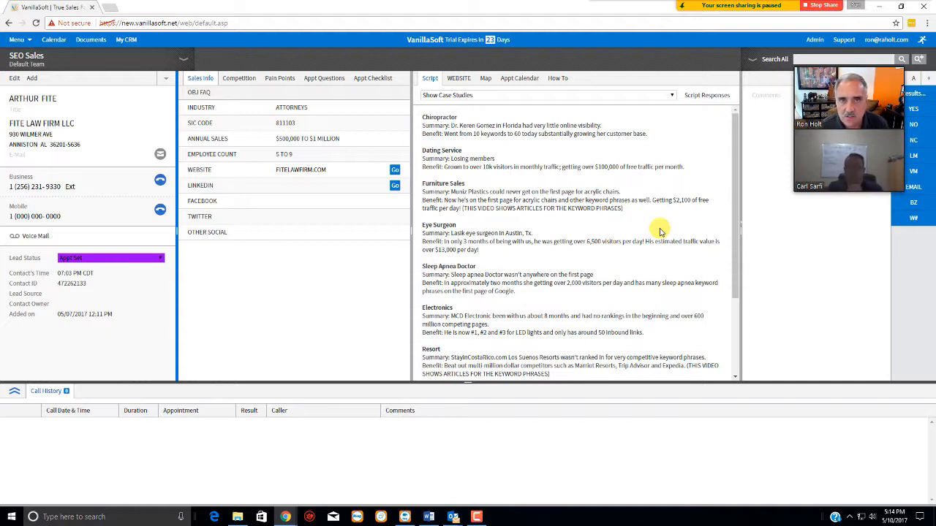
{"action": "mouse_move", "coordinate": [628, 300]}
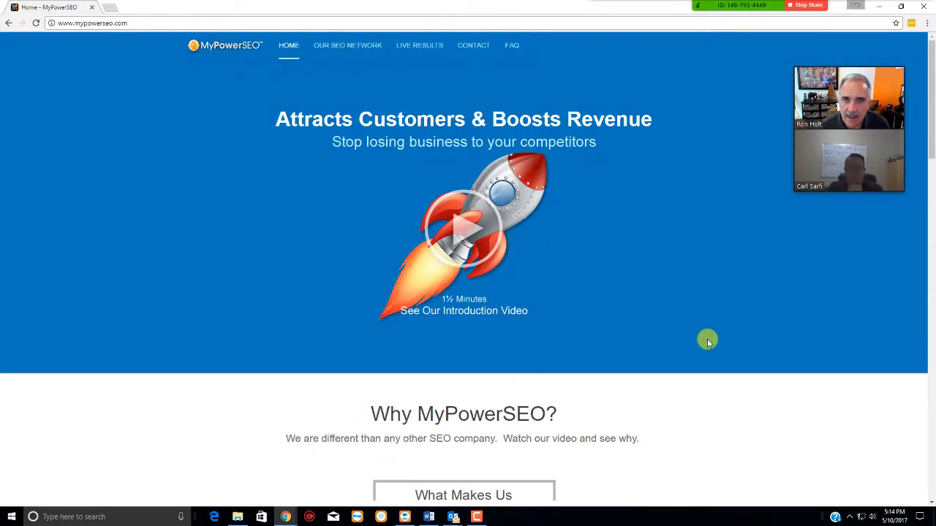
{"action": "mouse_move", "coordinate": [710, 340]}
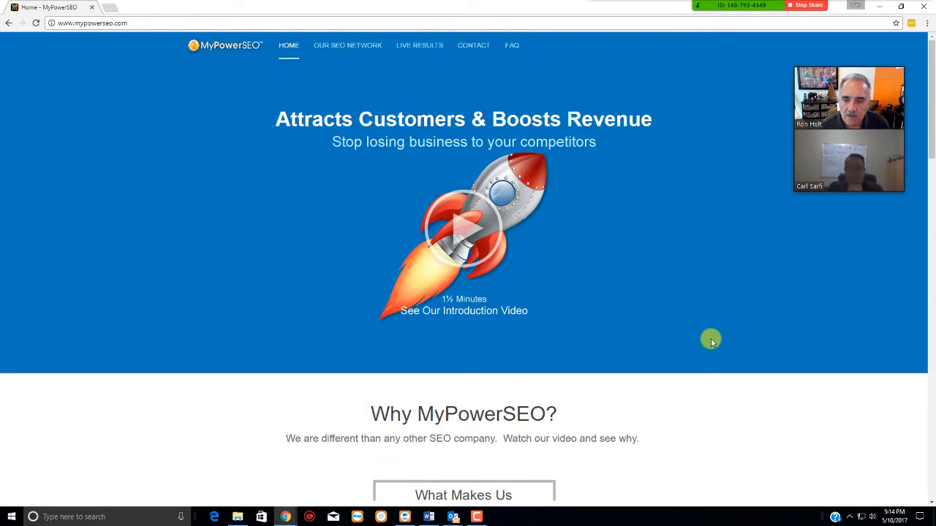
Scroll the MyPowerSEO homepage toward Video Questions, then go to the FAQ page.
{"action": "scroll", "scroll_direction": "down", "scroll_amount": 3}
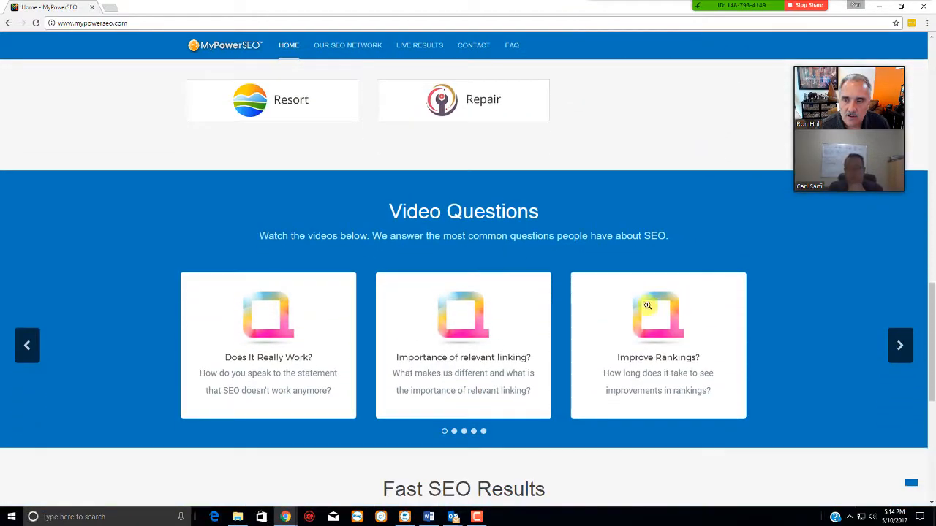
{"action": "mouse_move", "coordinate": [478, 340]}
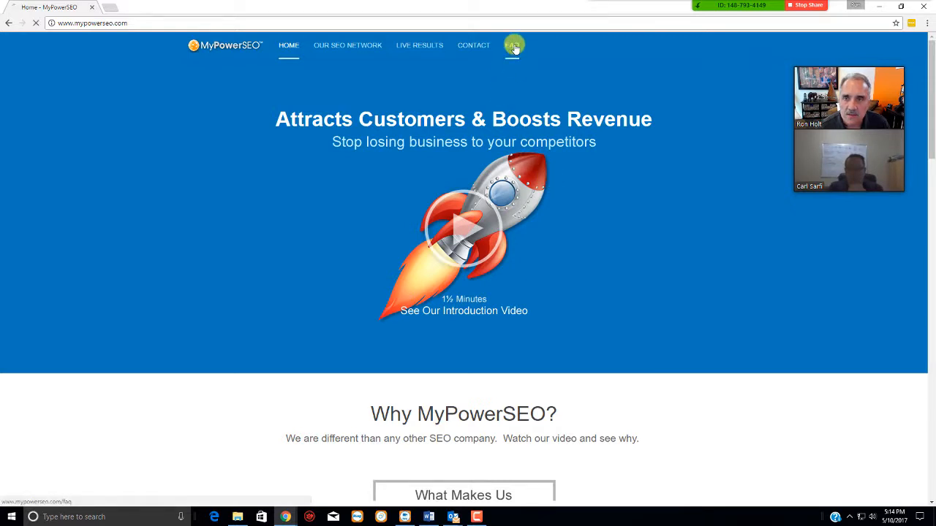
{"action": "left_click", "coordinate": [514, 45]}
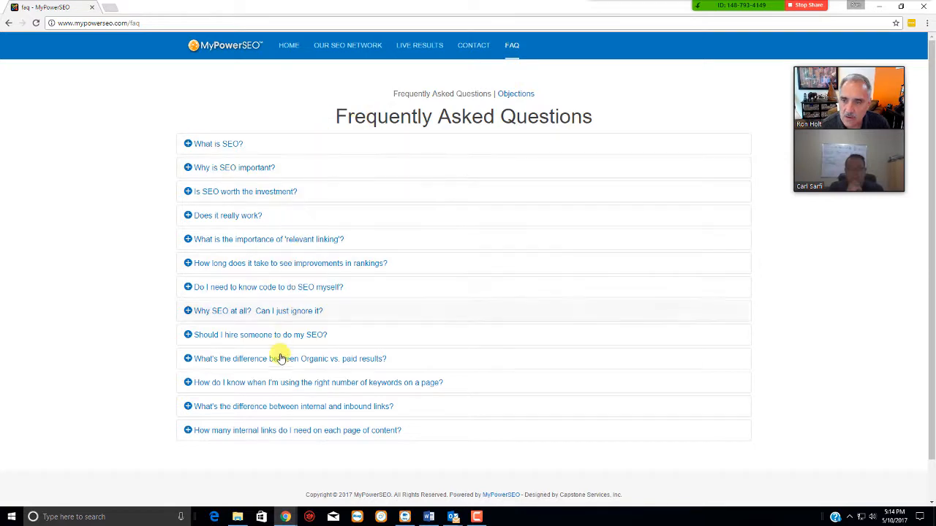
Go to the Objections page and expand the 'SEO Doesn't Work. It's A Scam!' answer.
{"action": "left_click", "coordinate": [515, 94]}
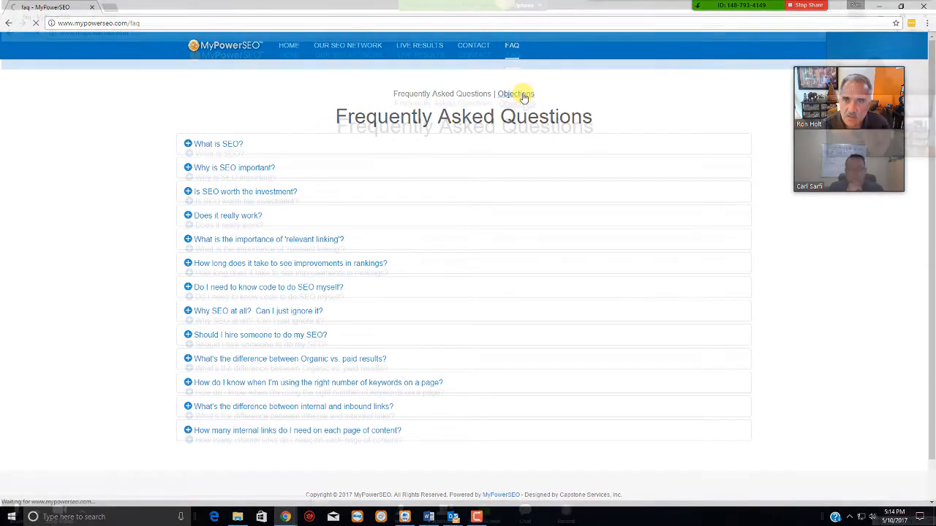
{"action": "left_click", "coordinate": [515, 94]}
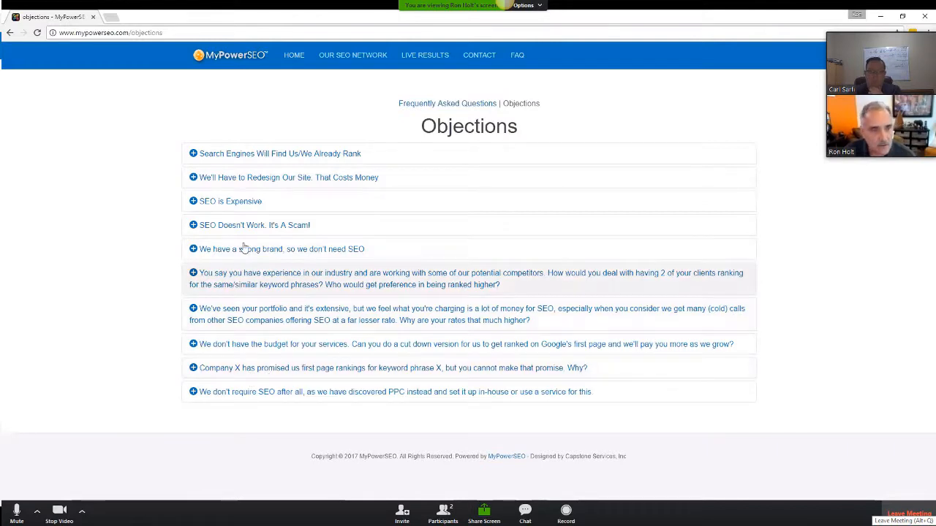
{"action": "left_click", "coordinate": [250, 225]}
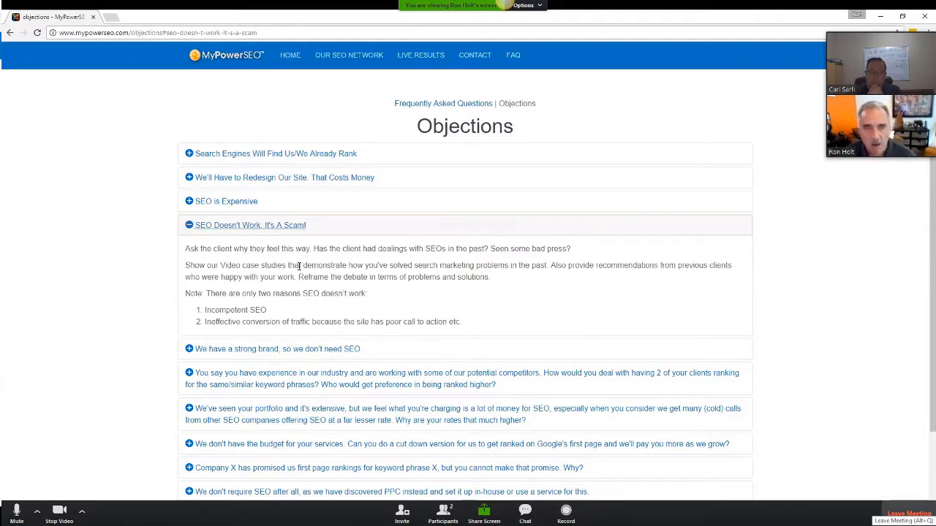
{"action": "mouse_move", "coordinate": [375, 177]}
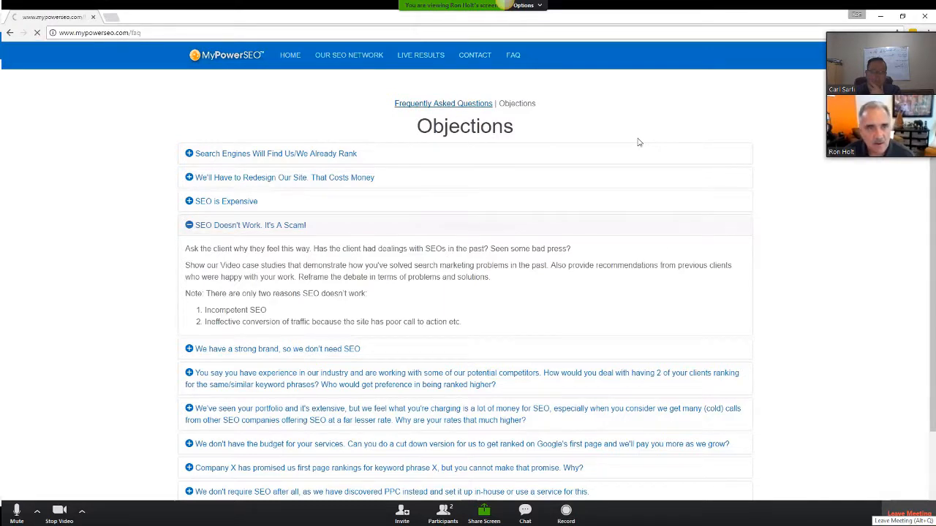
Expand the FAQ answers on ranking time and organic vs. paid results, then return to VanillaSoft.
{"action": "left_click", "coordinate": [512, 55]}
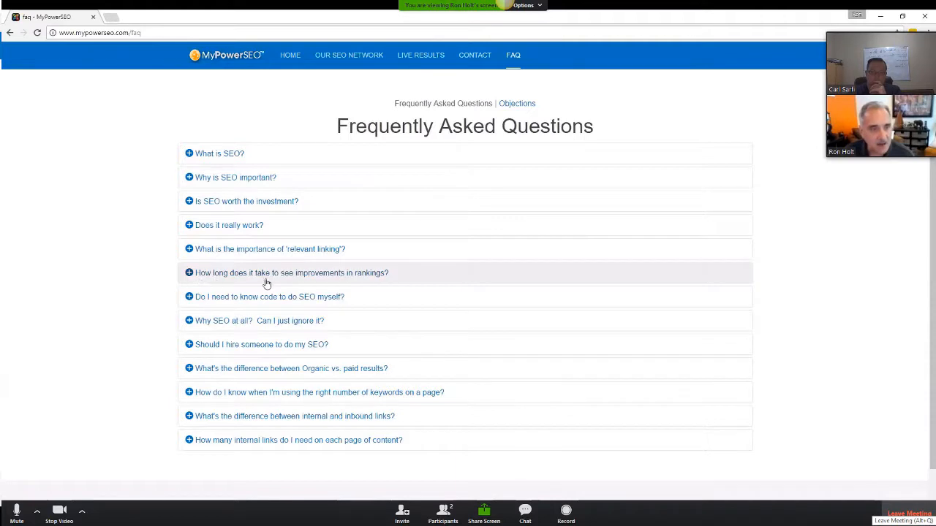
{"action": "mouse_move", "coordinate": [337, 279]}
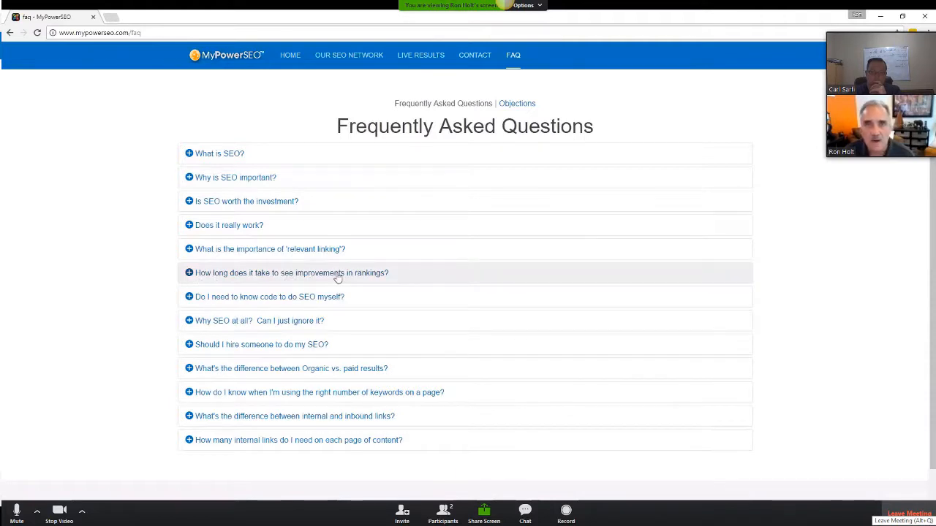
{"action": "left_click", "coordinate": [291, 273]}
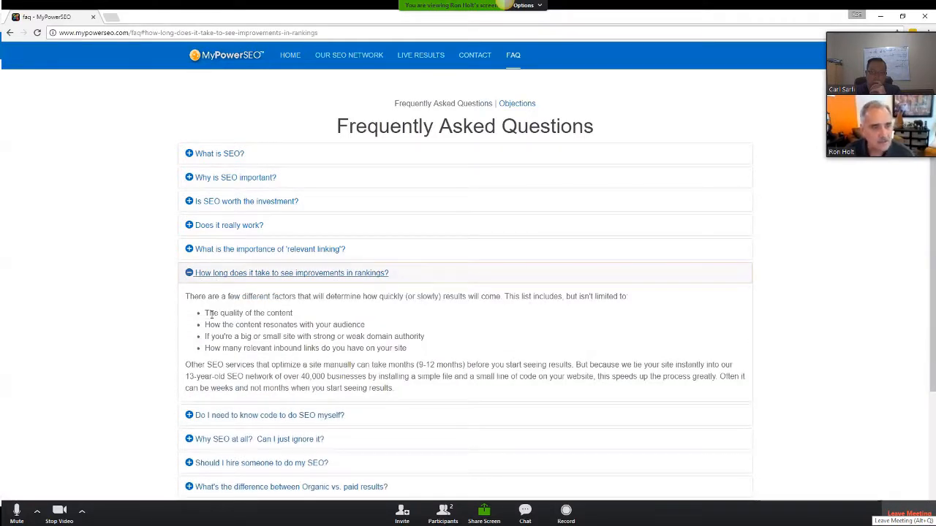
{"action": "mouse_move", "coordinate": [482, 337]}
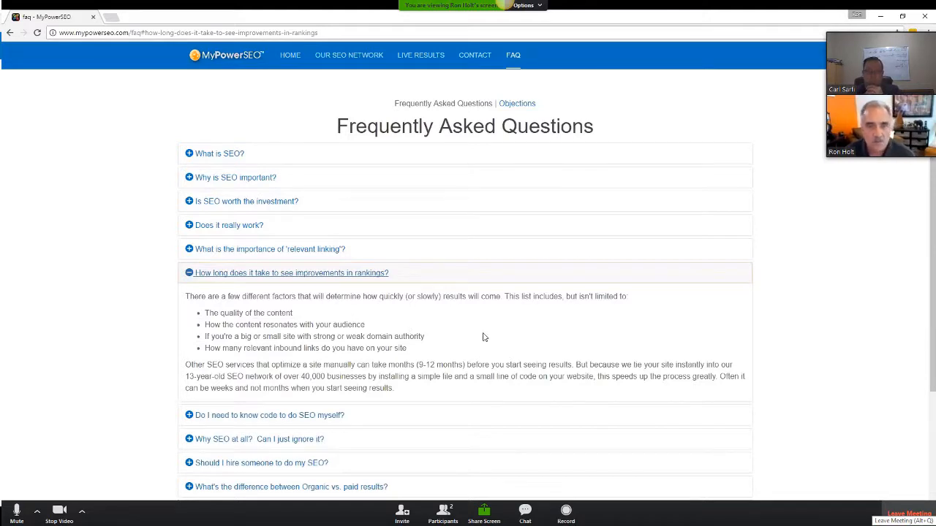
{"action": "mouse_move", "coordinate": [543, 321]}
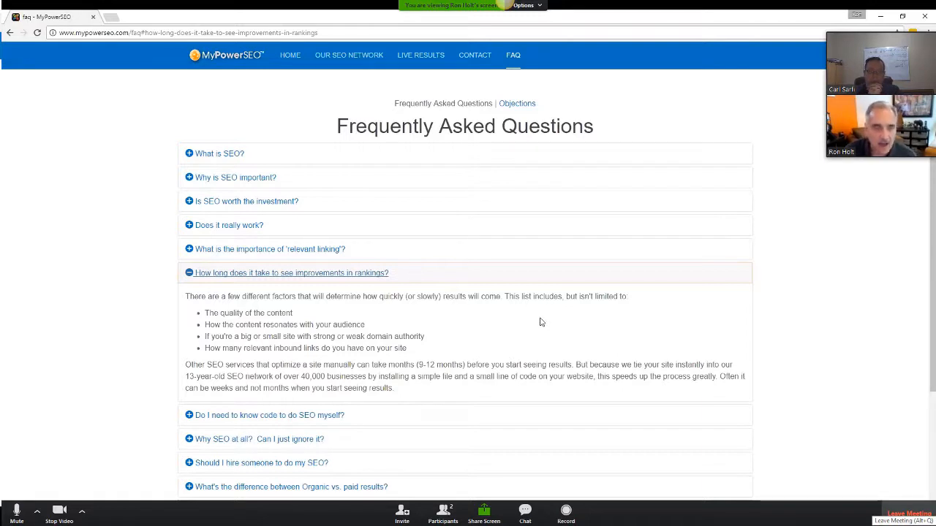
{"action": "scroll", "scroll_direction": "down", "scroll_amount": 3}
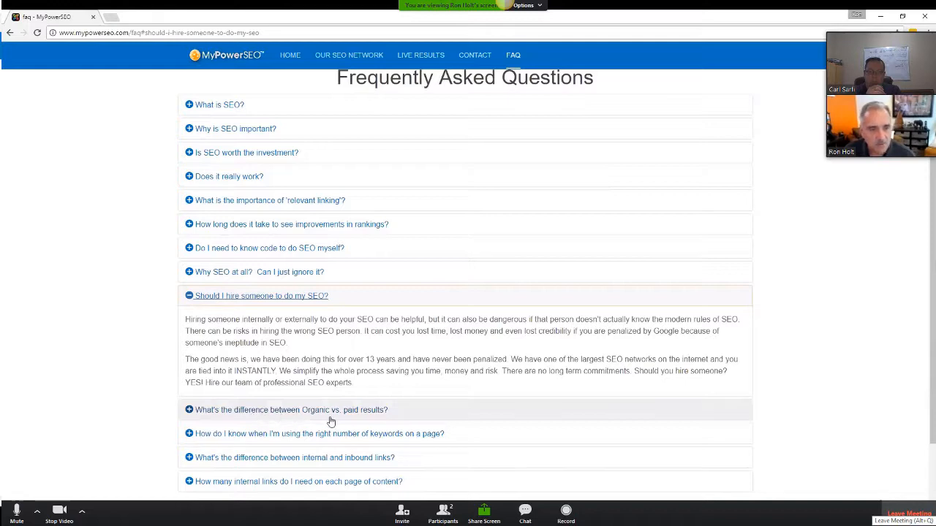
{"action": "left_click", "coordinate": [289, 409]}
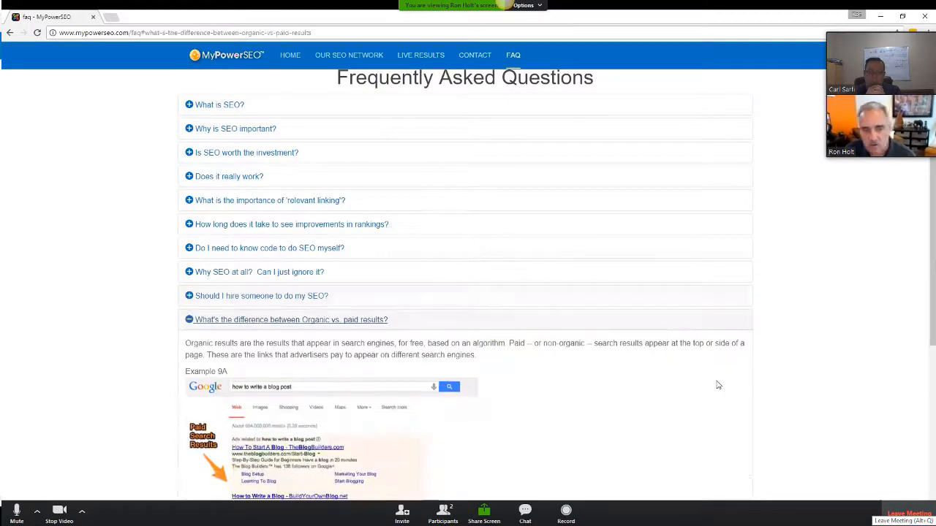
{"action": "scroll", "scroll_direction": "down", "scroll_amount": 3}
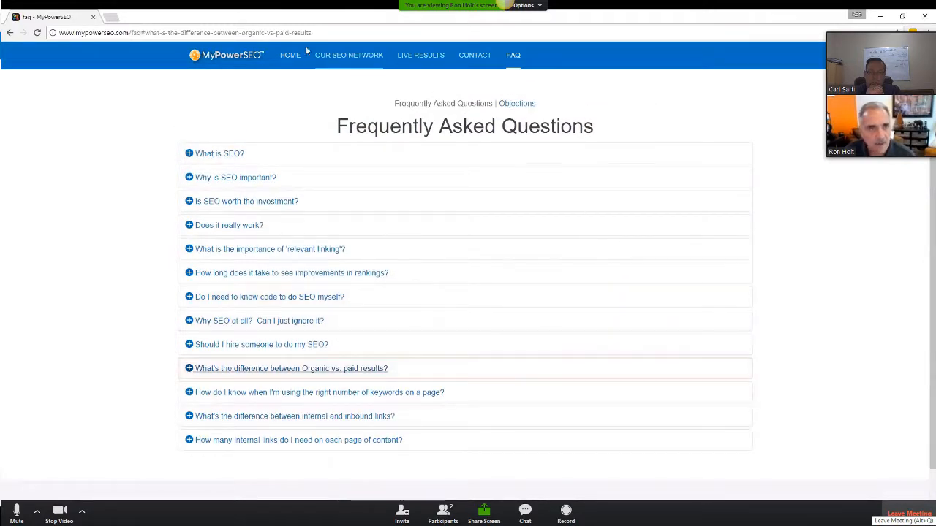
{"action": "left_click", "coordinate": [289, 55]}
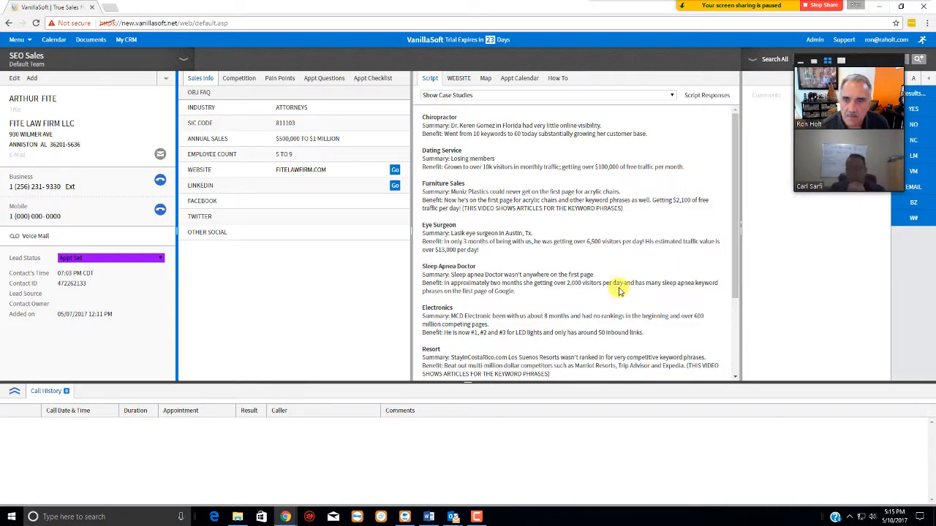
Scroll the script to the Month 1 onboarding steps, then bring up Chrome's taskbar jump list.
{"action": "scroll", "scroll_direction": "down", "scroll_amount": 3}
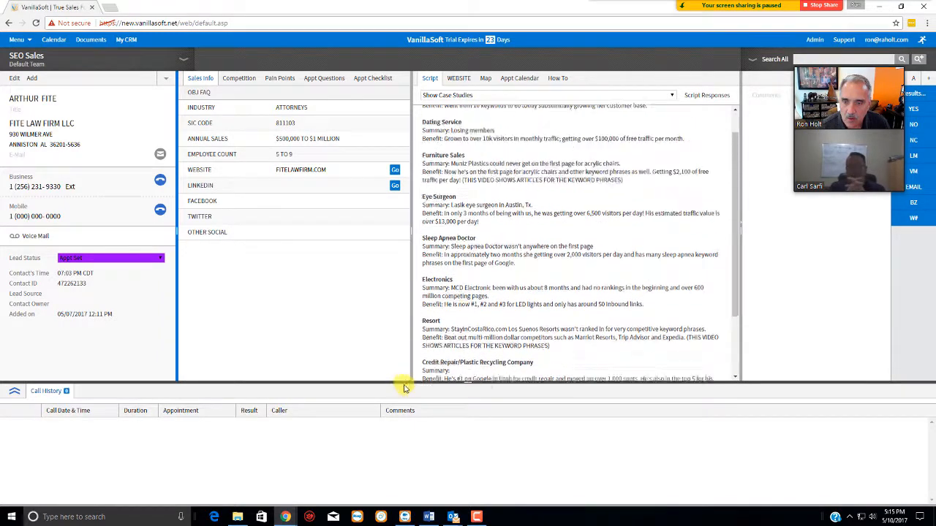
{"action": "left_click", "coordinate": [547, 95]}
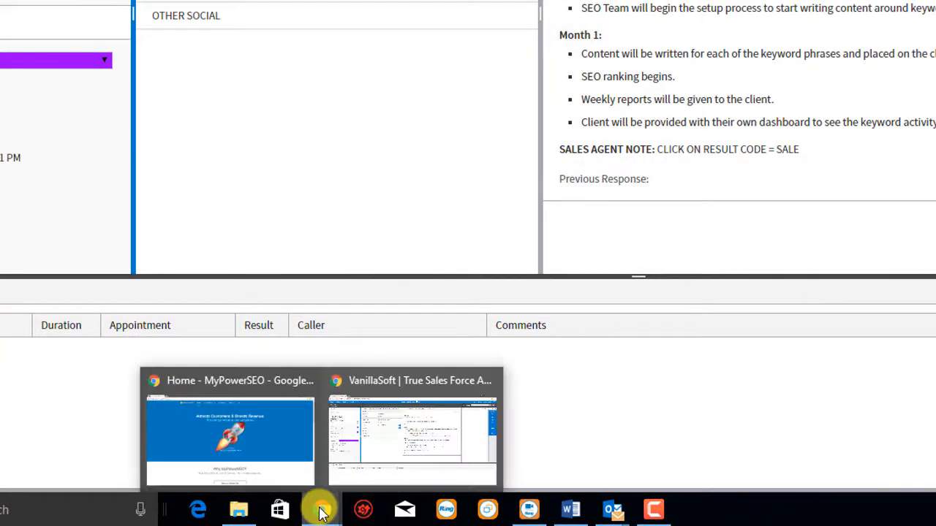
{"action": "right_click", "coordinate": [321, 509]}
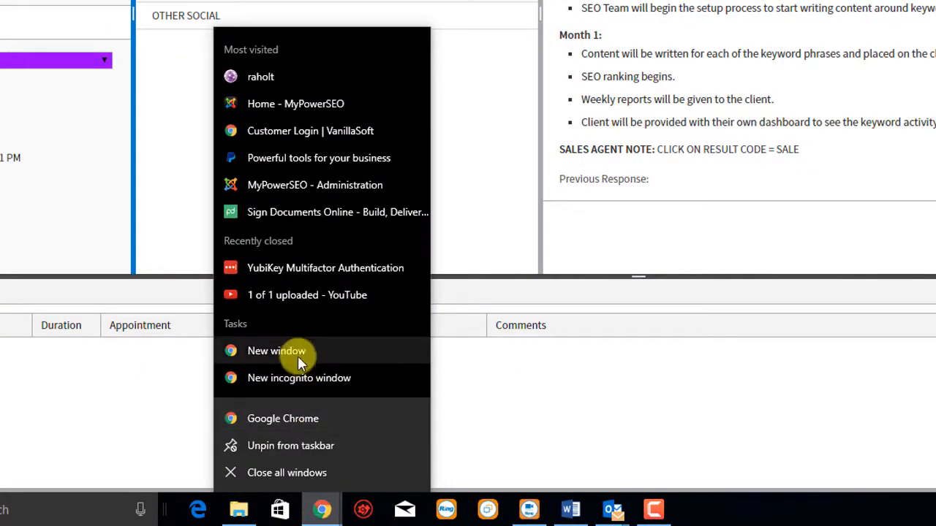